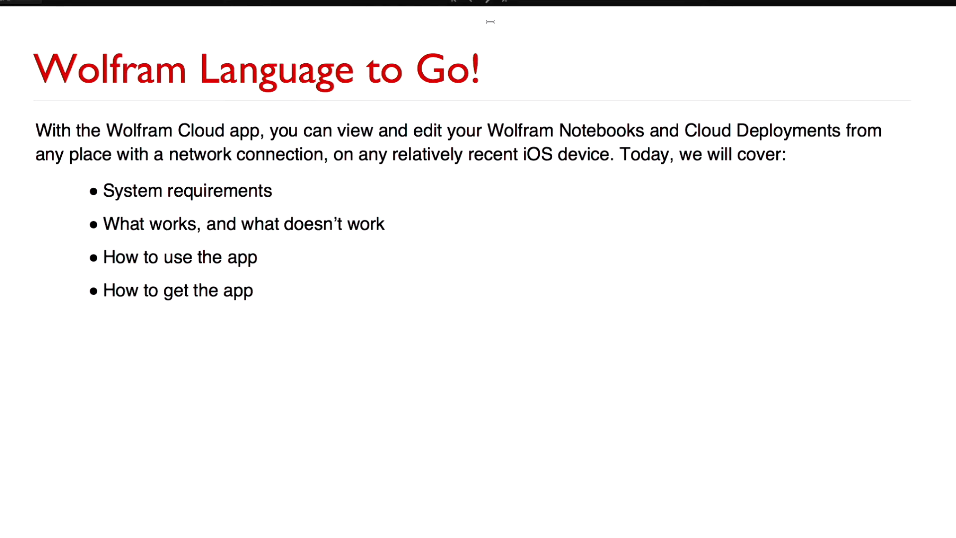
mouse_move(491, 3)
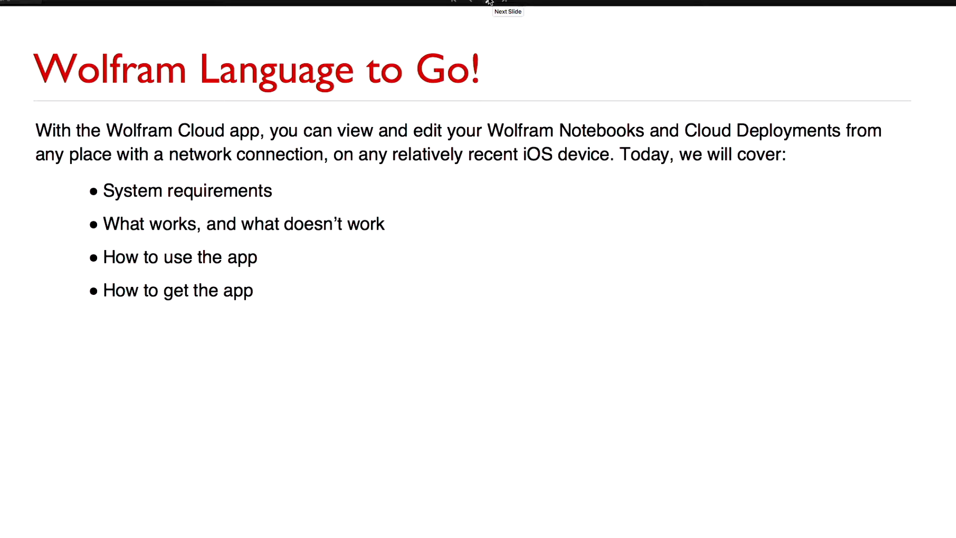
Step: Advance the Mathematica slideshow to the Cloud App System Requirements slide
click(508, 11)
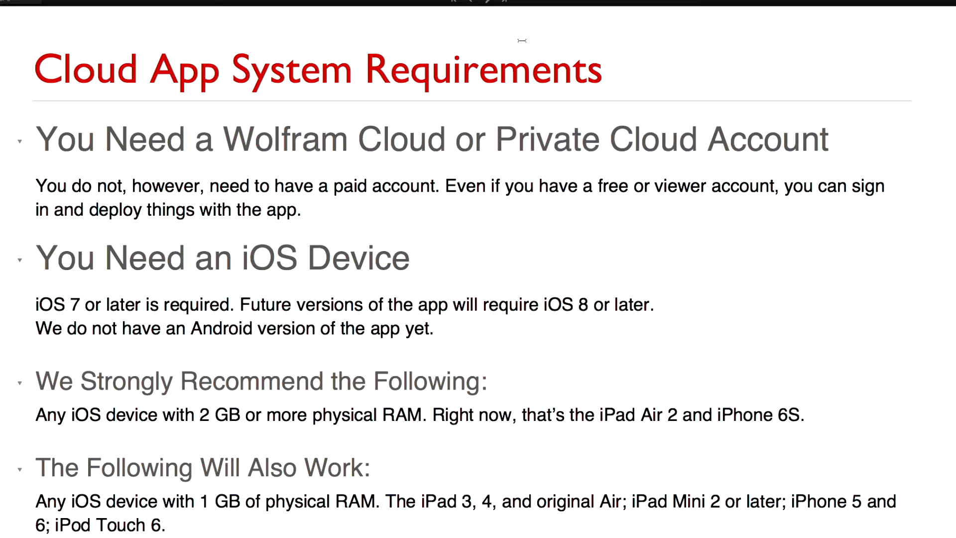
Step: Move to the continued requirements slide on low-RAM devices, Apple Watch and battery
key(Right)
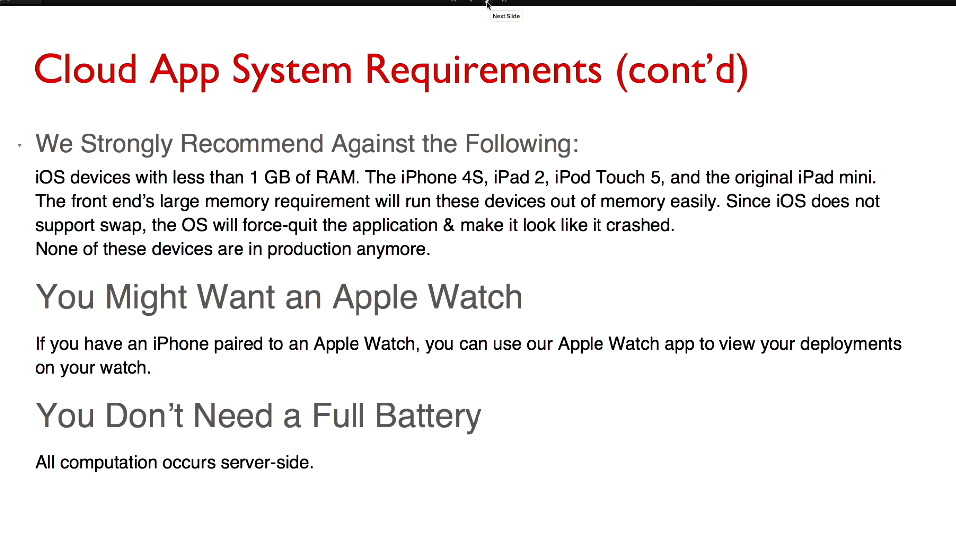
click(505, 16)
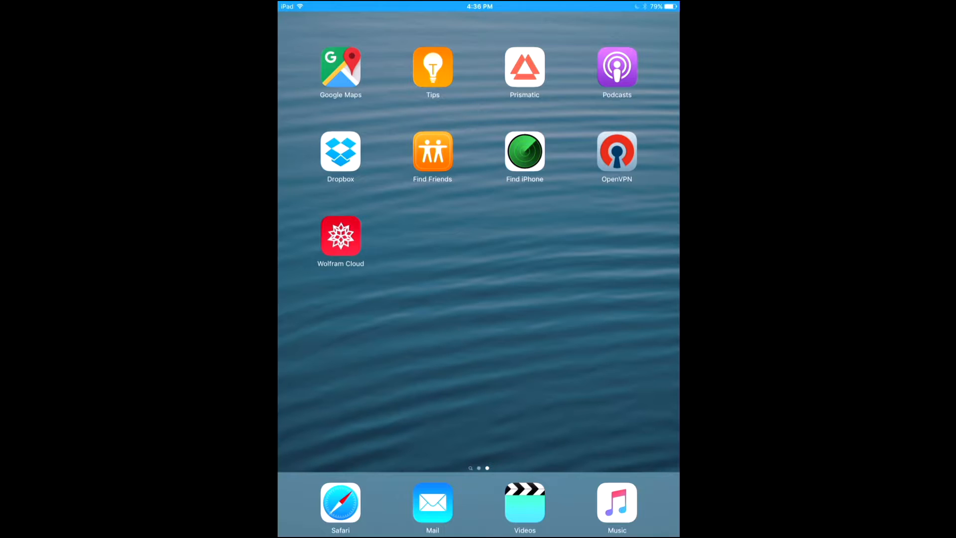
Step: Launch Wolfram Cloud from the iPad home screen to reach the Home file browser
click(340, 237)
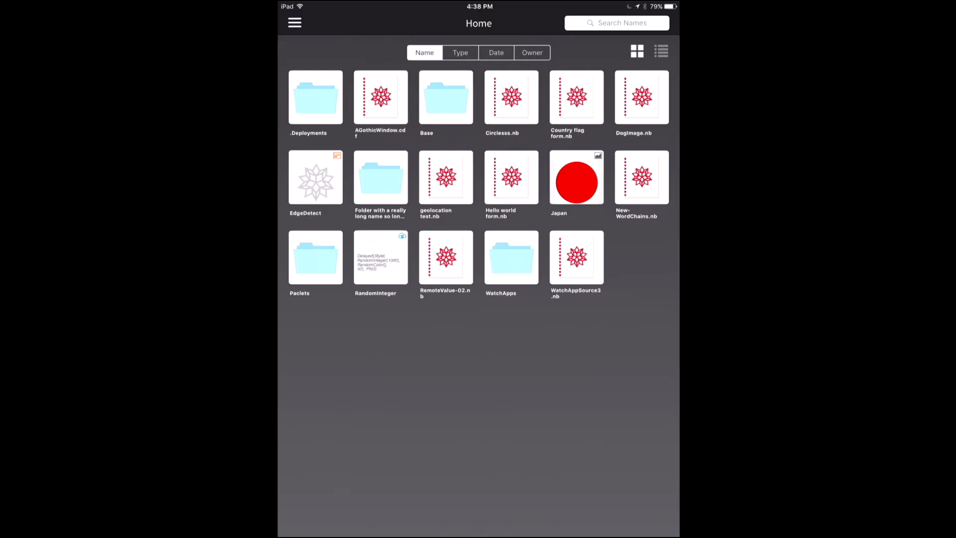
Step: View and close Account & Settings, then open the navigation sidebar
click(294, 22)
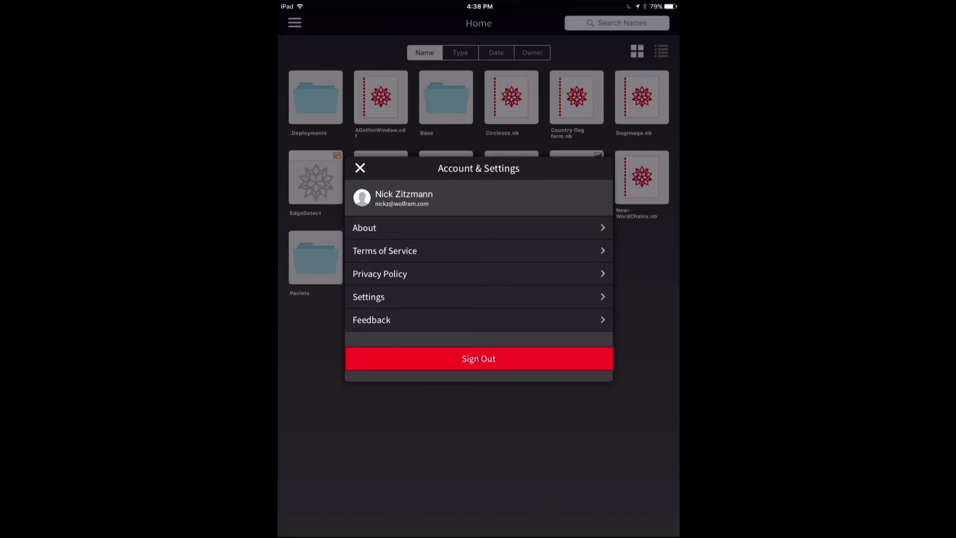
click(361, 168)
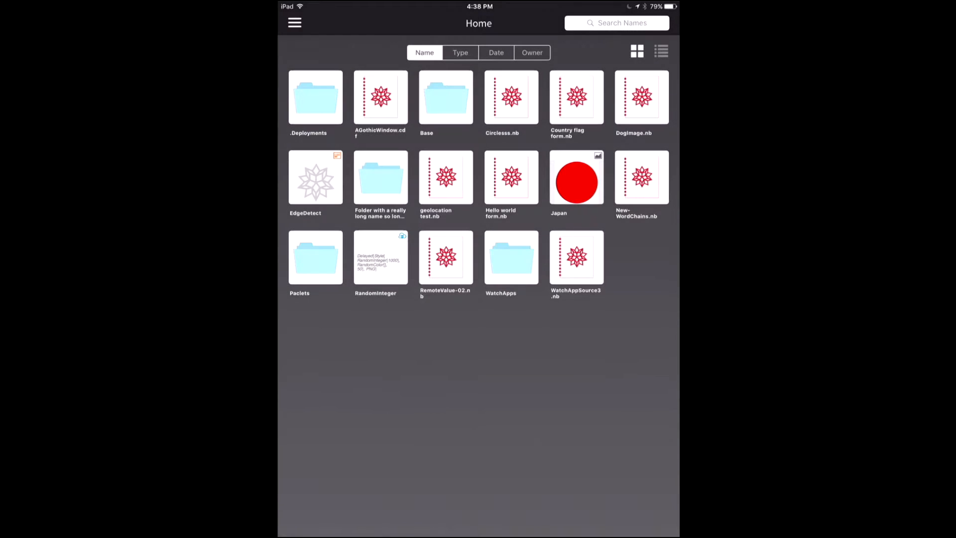
click(295, 23)
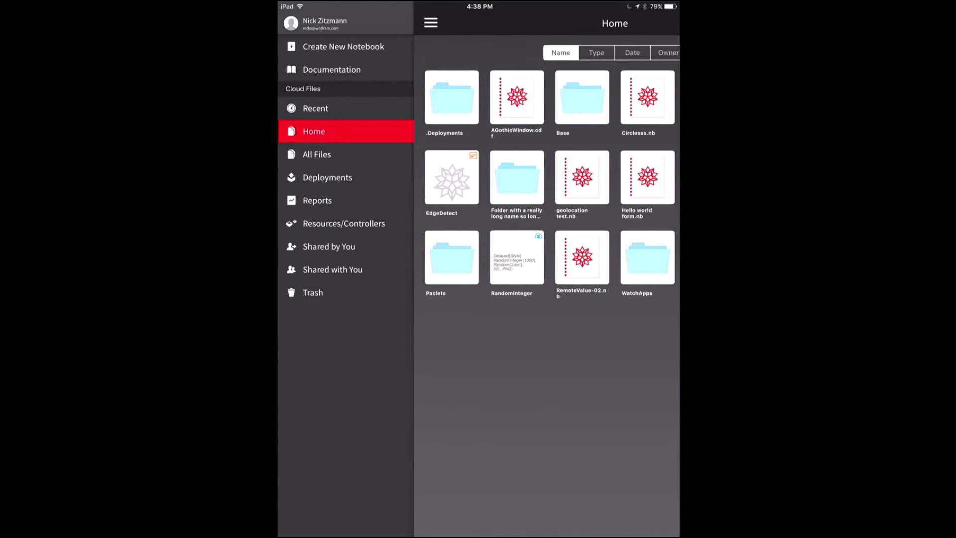
Step: Choose Create New Notebook from the sidebar to start an unnamed notebook
click(343, 47)
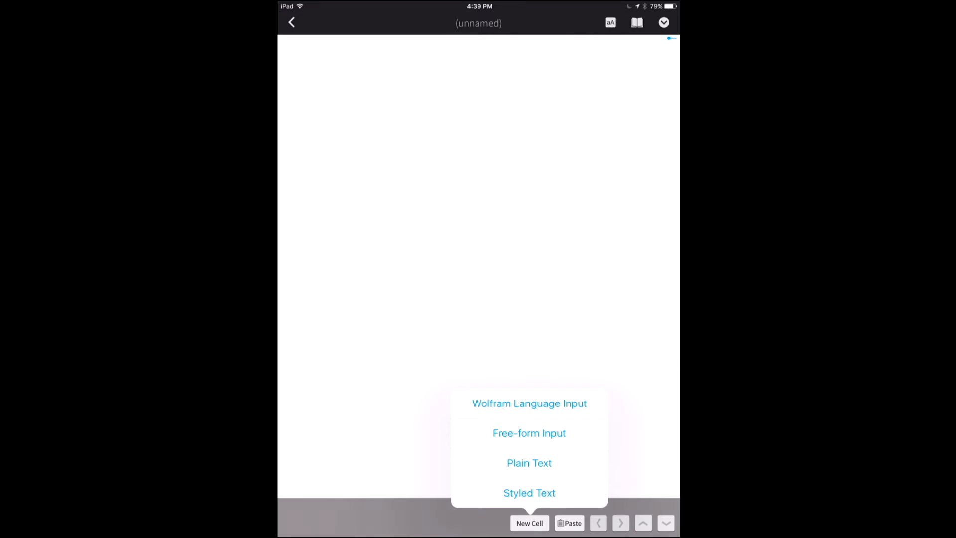
Step: Add a Wolfram Language input cell with 2+2 and evaluate it to get 4
click(530, 403)
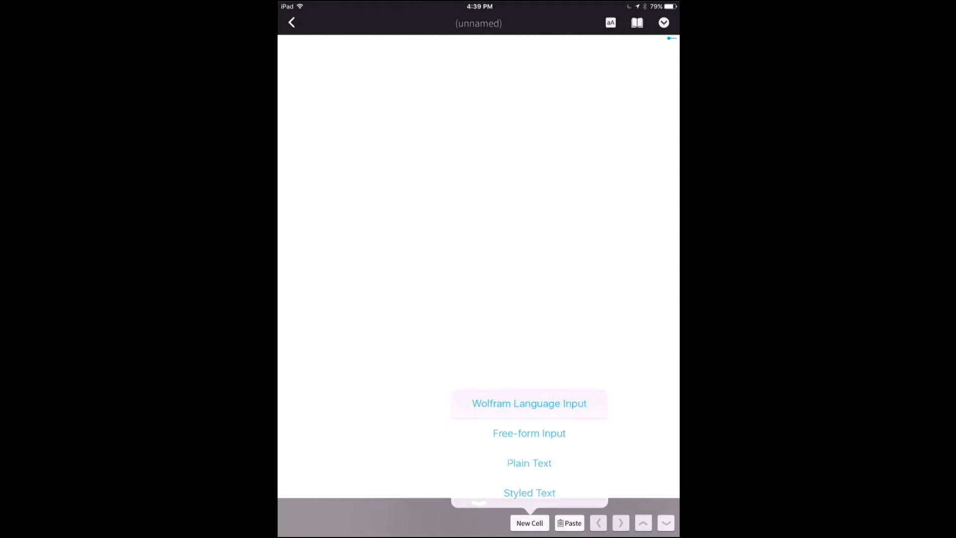
click(529, 403)
text(2+2)
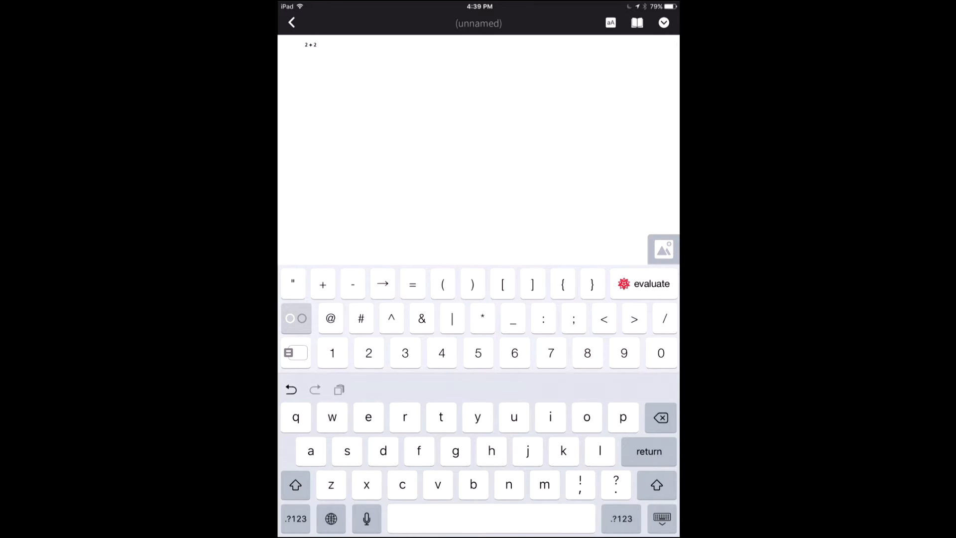
click(610, 22)
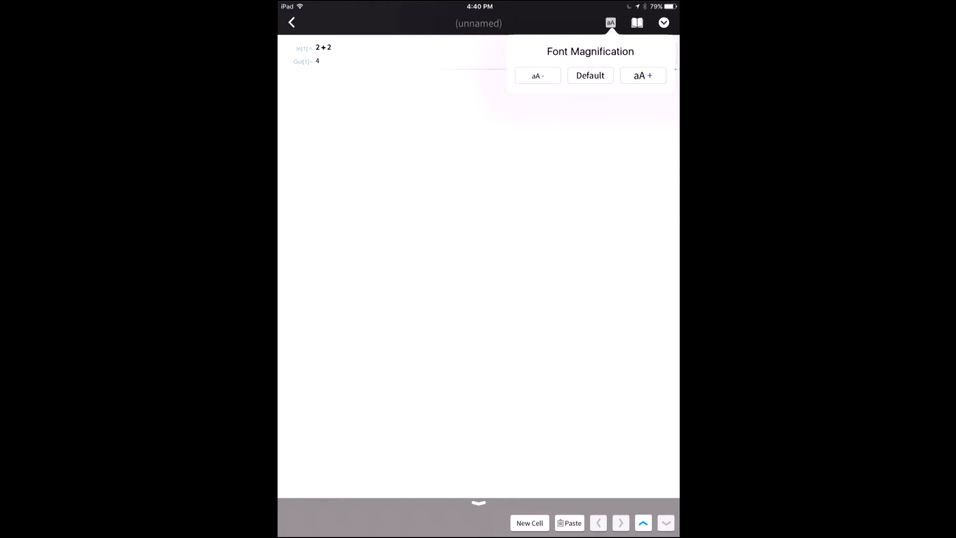
Step: Enlarge the notebook text twice, shrink it once, reset to Default, then list new cell types
click(642, 75)
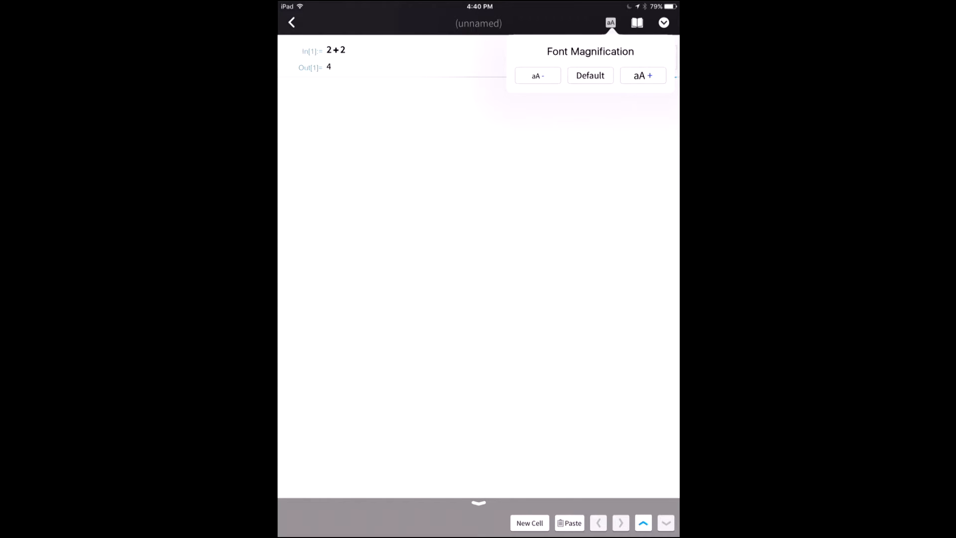
click(643, 75)
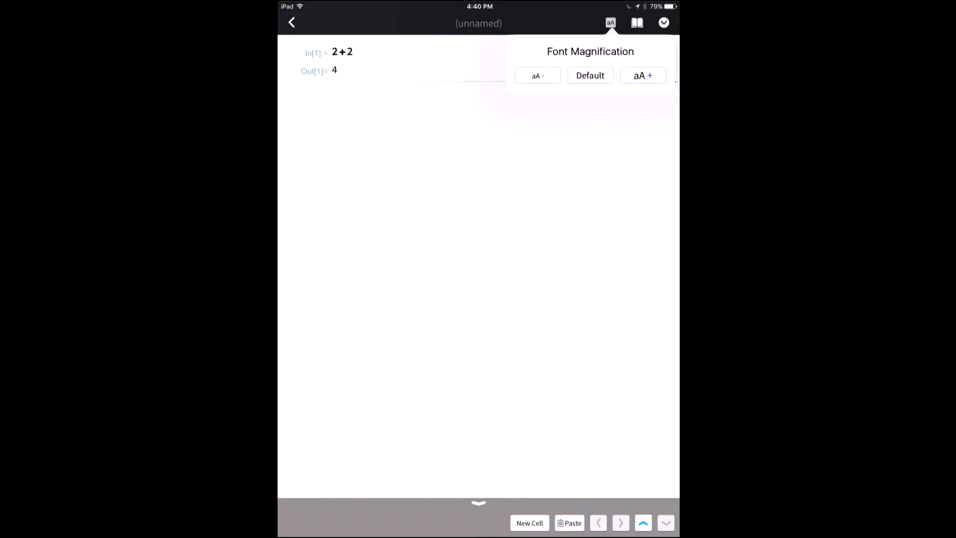
click(538, 75)
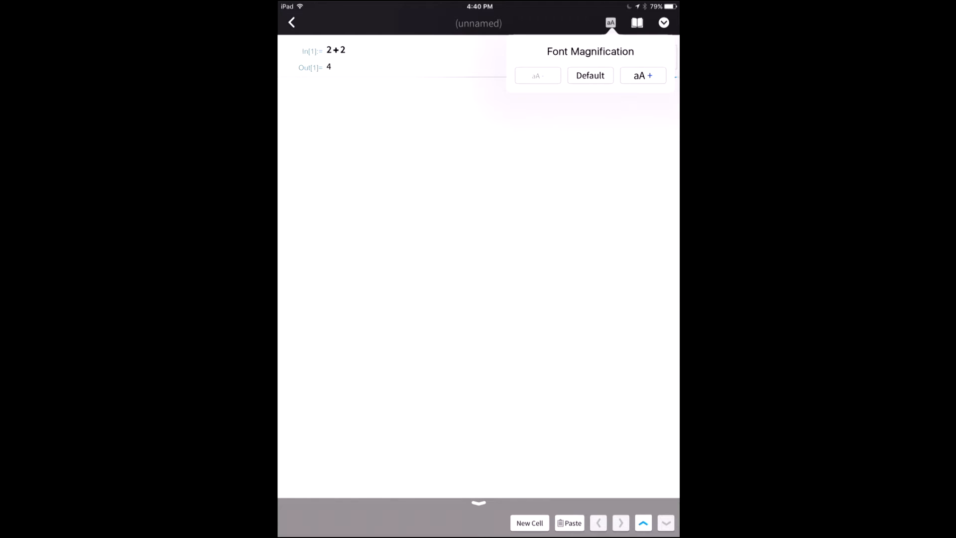
click(611, 22)
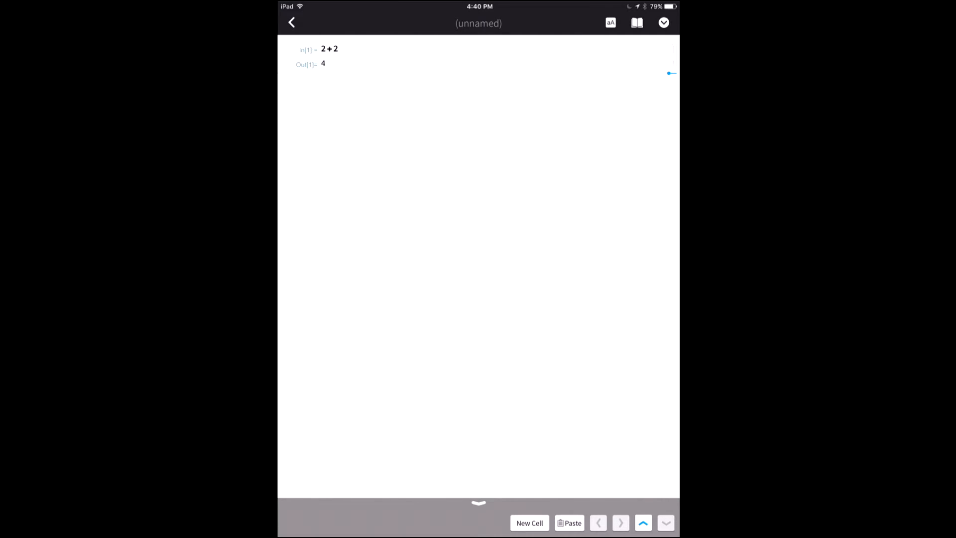
click(529, 522)
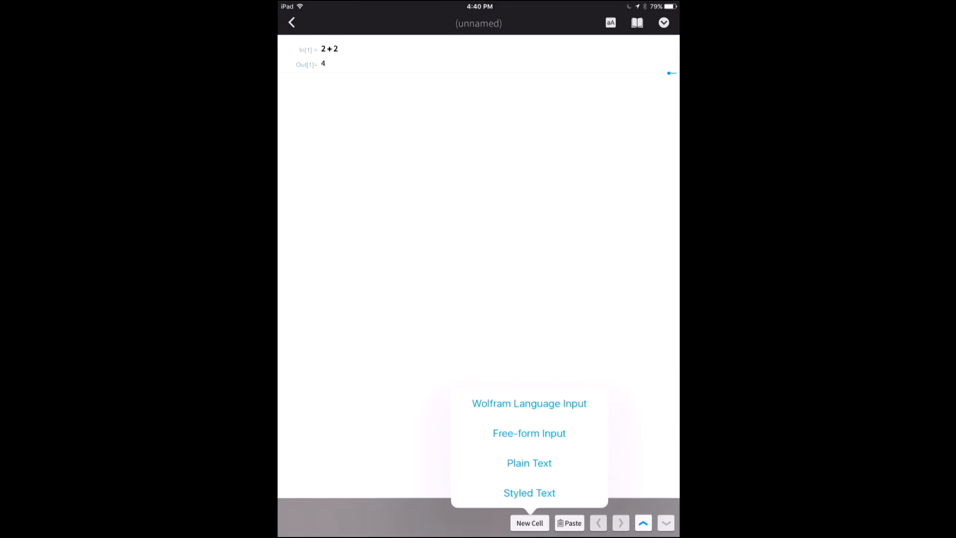
Step: Start a new input cell with Plot3D[Sin[x] Cos[y] using the Plot3D completion
click(529, 403)
text(Plo)
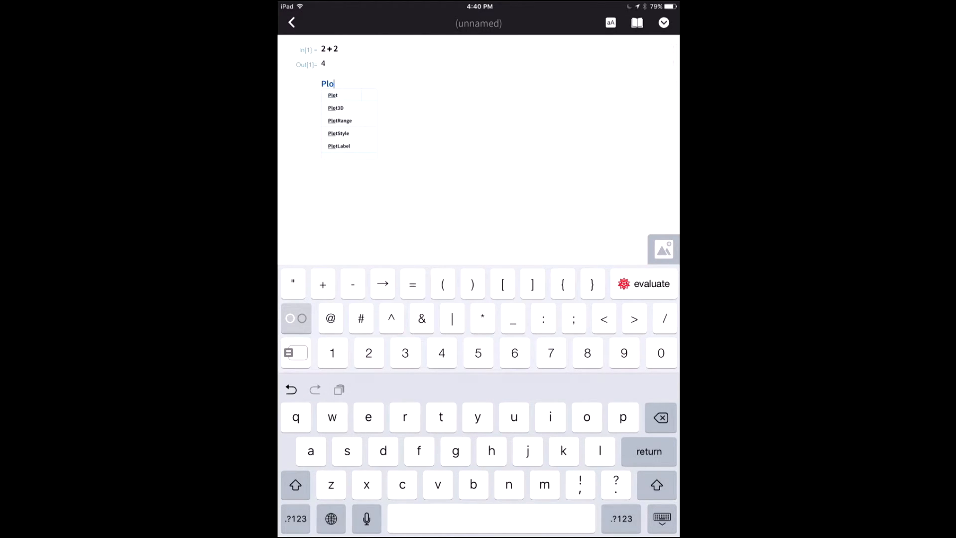
text(t)
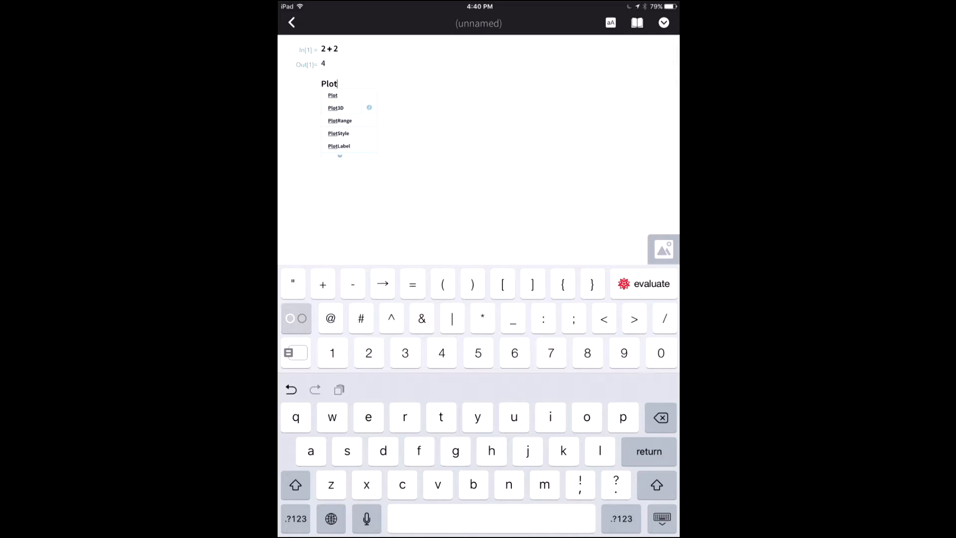
click(336, 108)
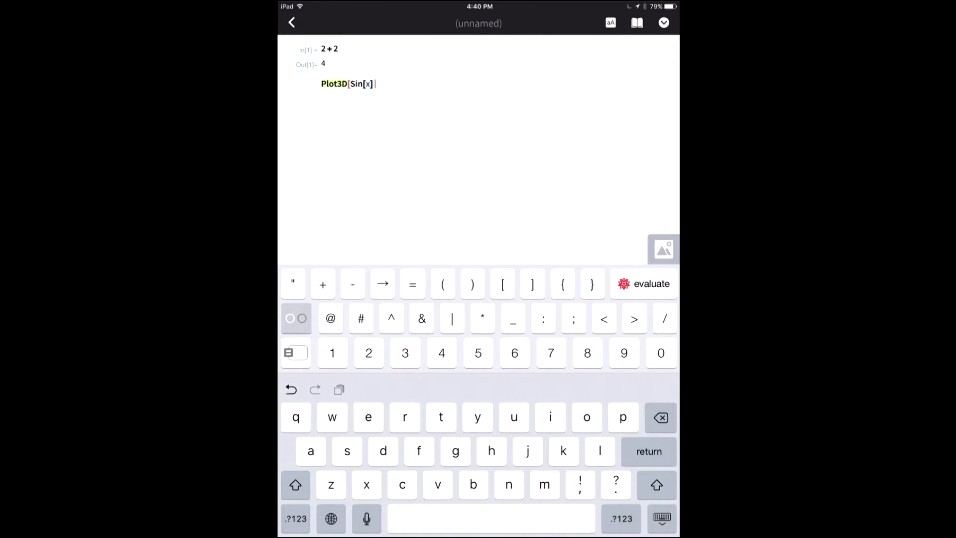
text(Cos[)
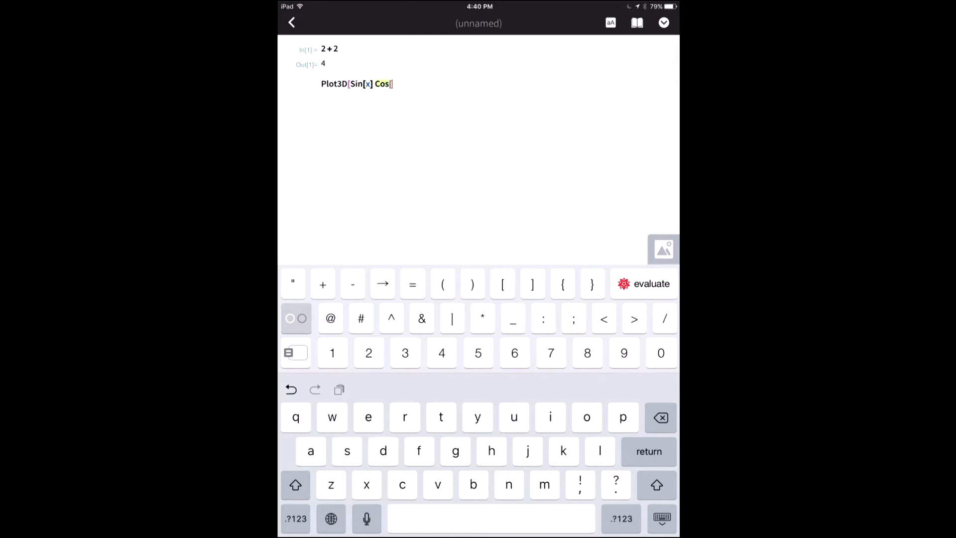
text(y], {)
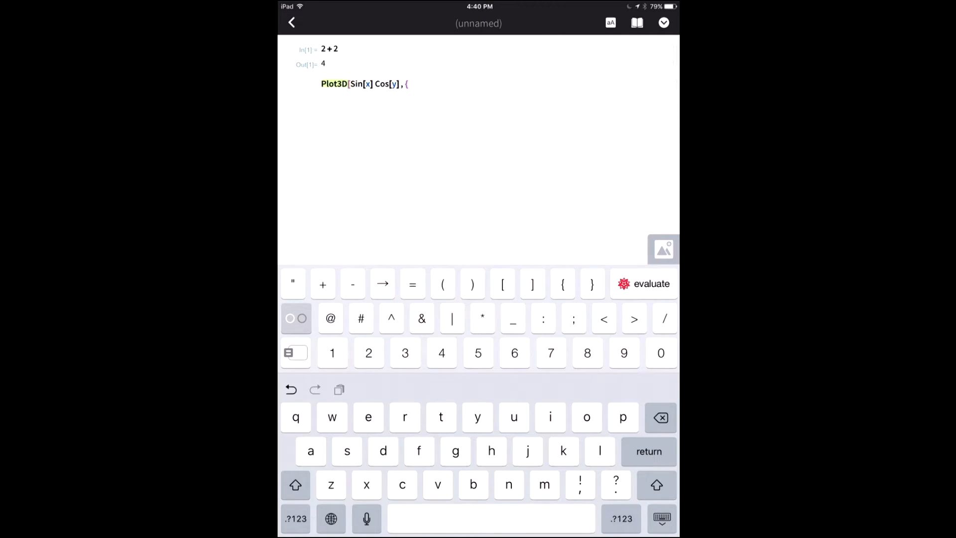
Step: Enter the iterators {x, -Pi, Pi} and {y, -Pi, Pi} to finish the Plot3D command
text(x)
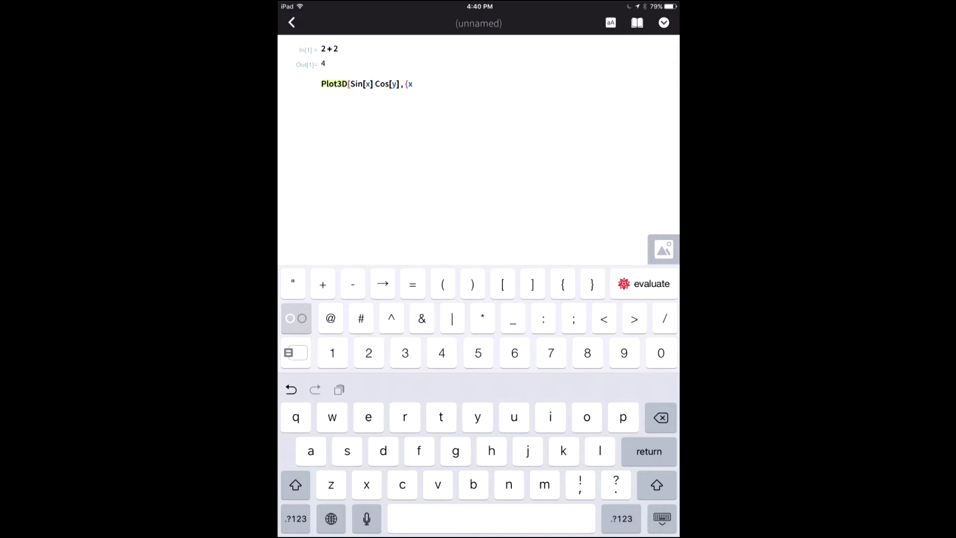
text(,)
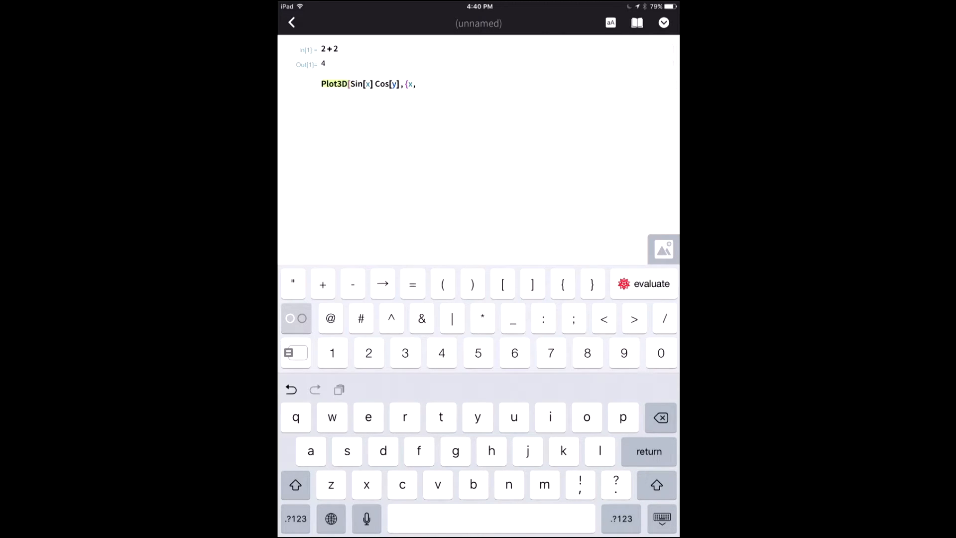
text(-P)
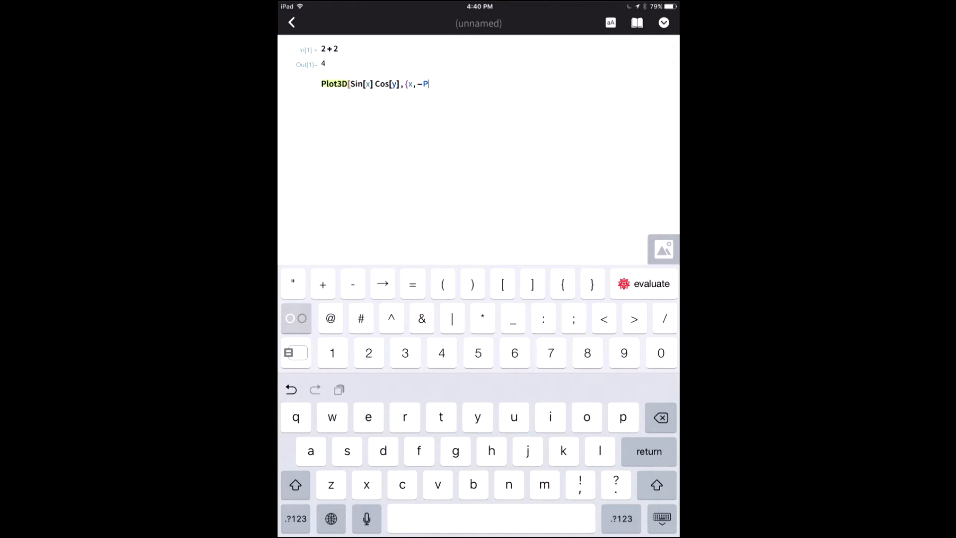
text(i)
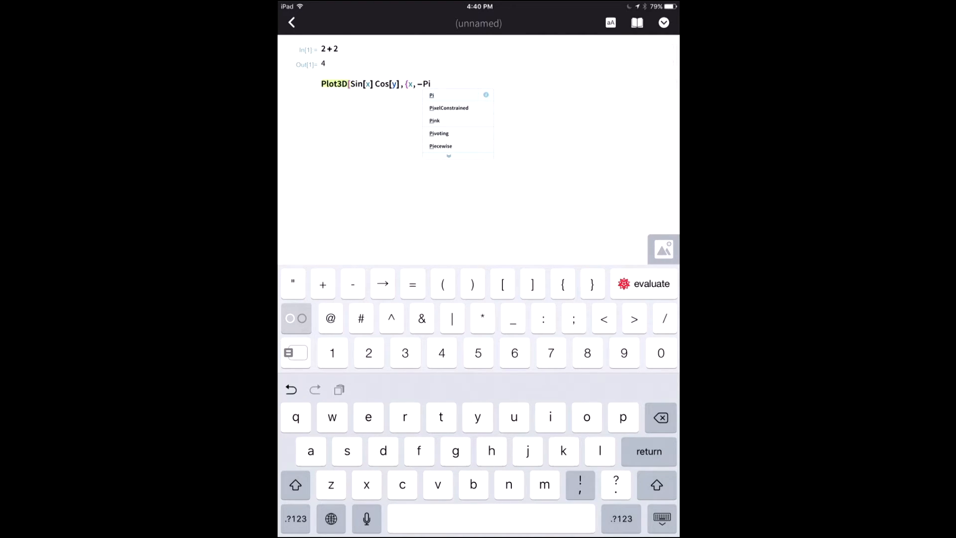
text(, Pi)
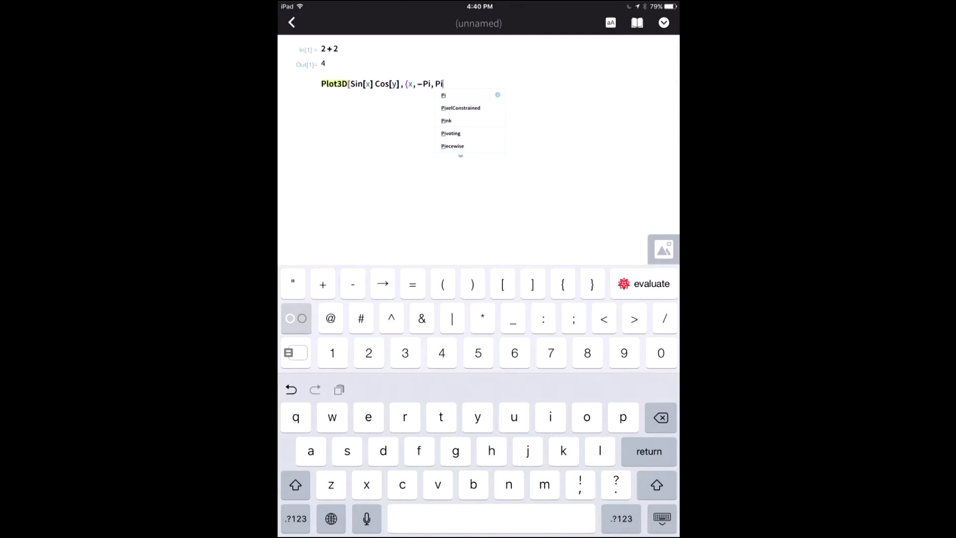
text(}{)
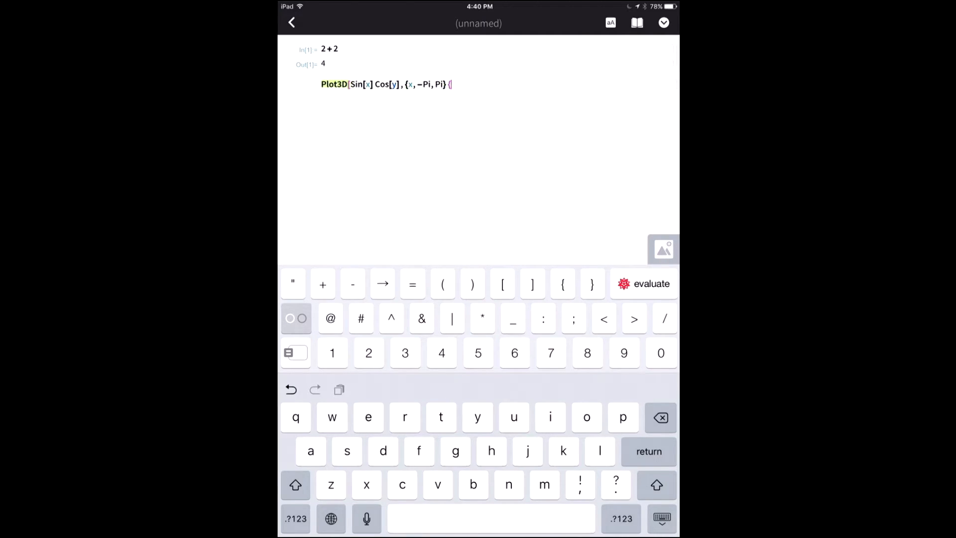
text(,)
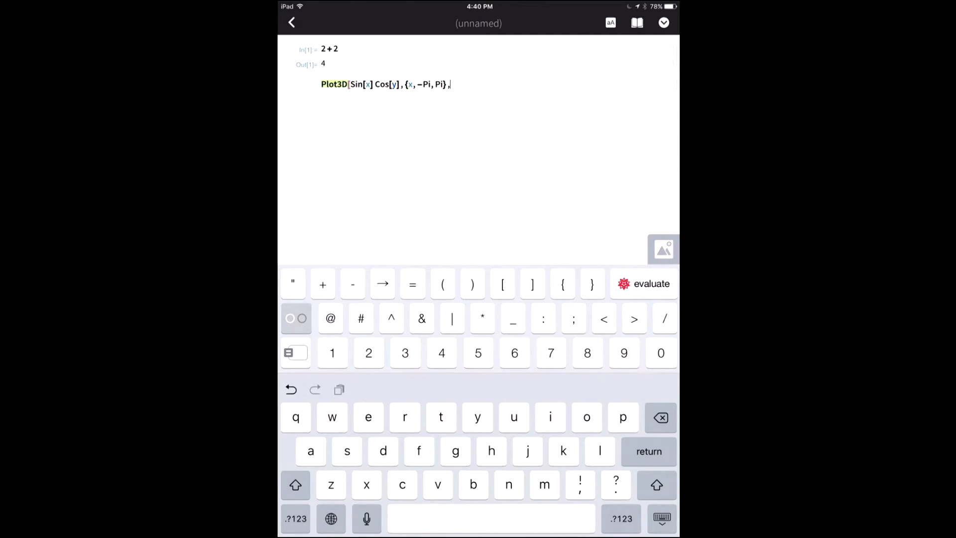
click(563, 283)
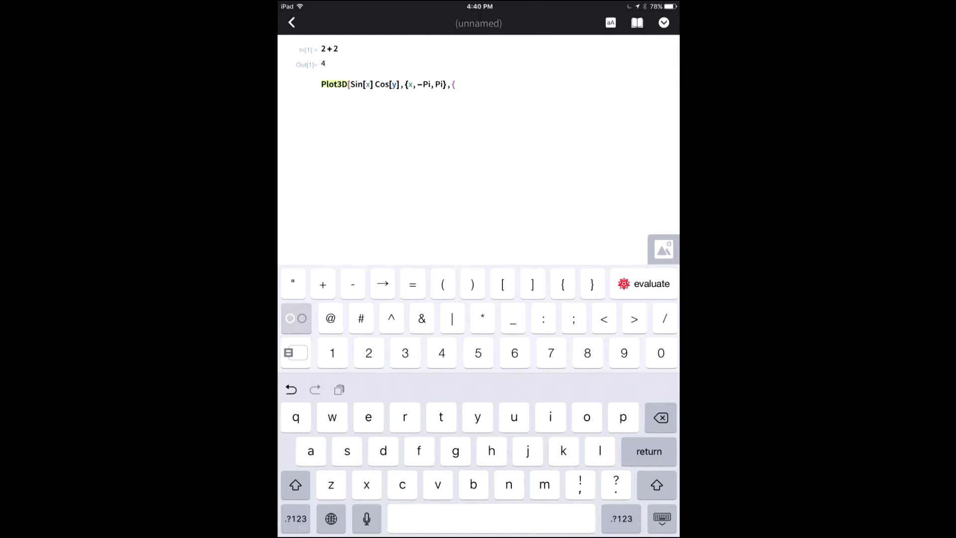
text(y,)
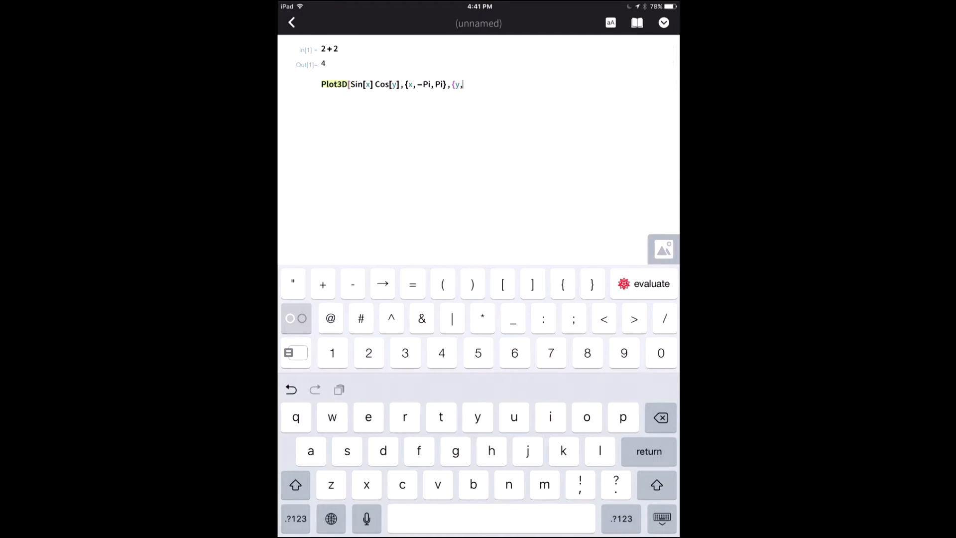
text(-Pi, Pi}])
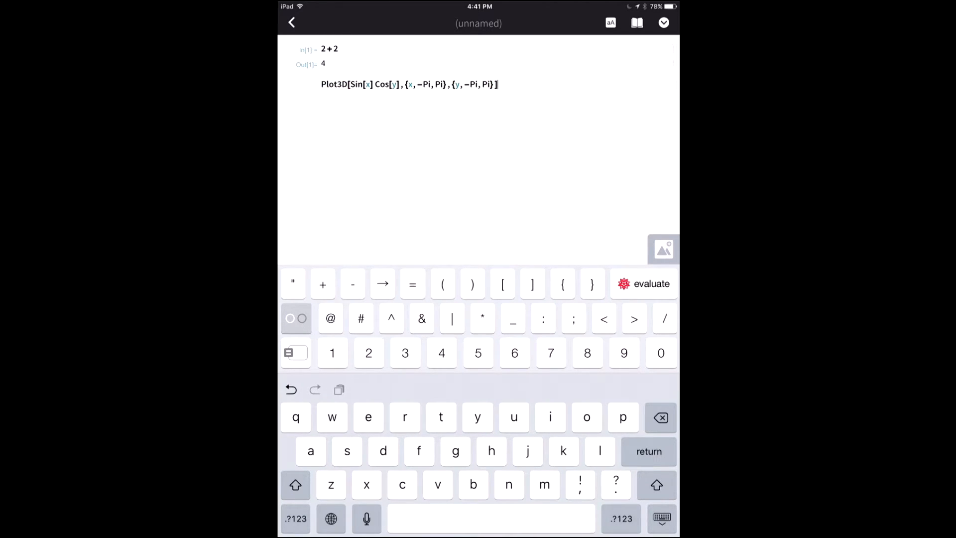
Step: Evaluate the Sin[x] Cos[y] surface, change the x start to -2 Pi, and replot
click(643, 283)
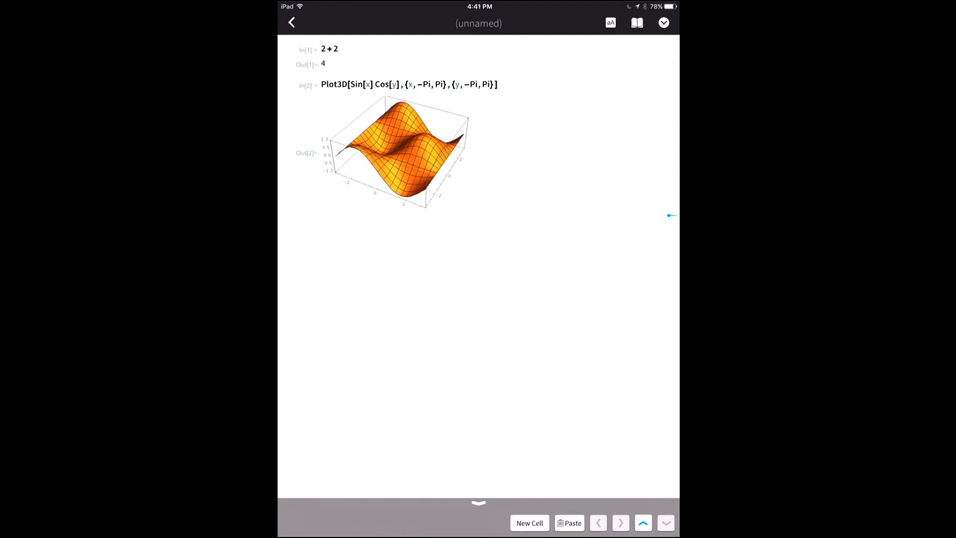
text(2)
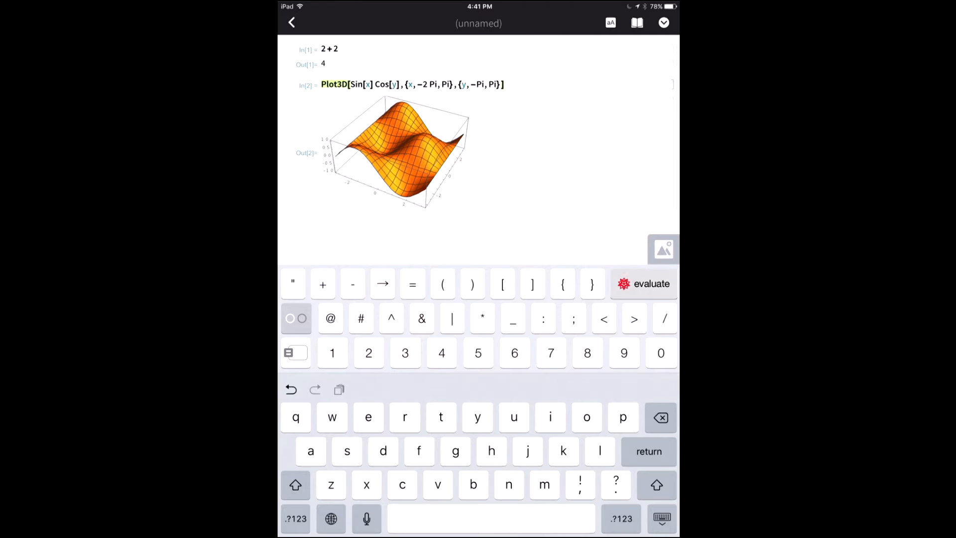
click(644, 283)
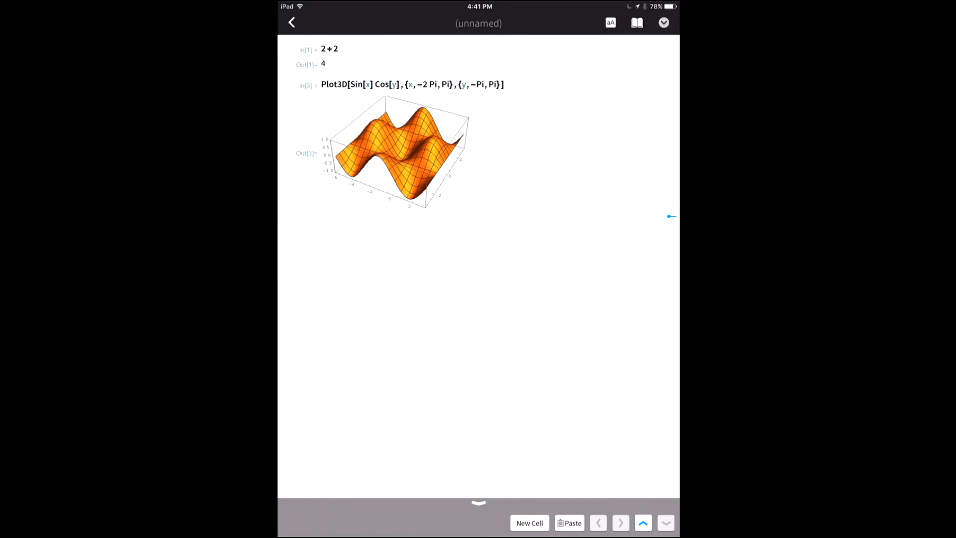
Step: Show the notebook file actions, then open the Wolfram Language Documentation Center
click(663, 22)
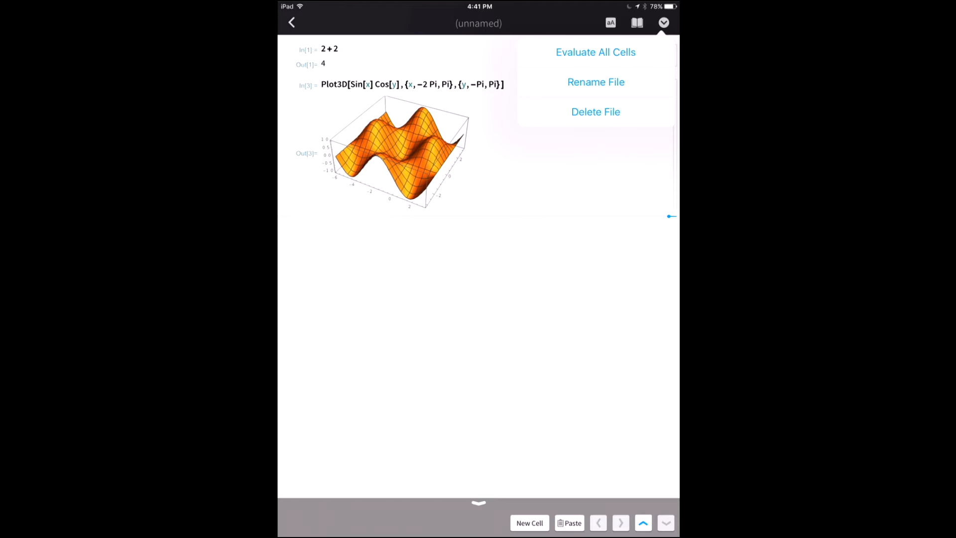
click(638, 23)
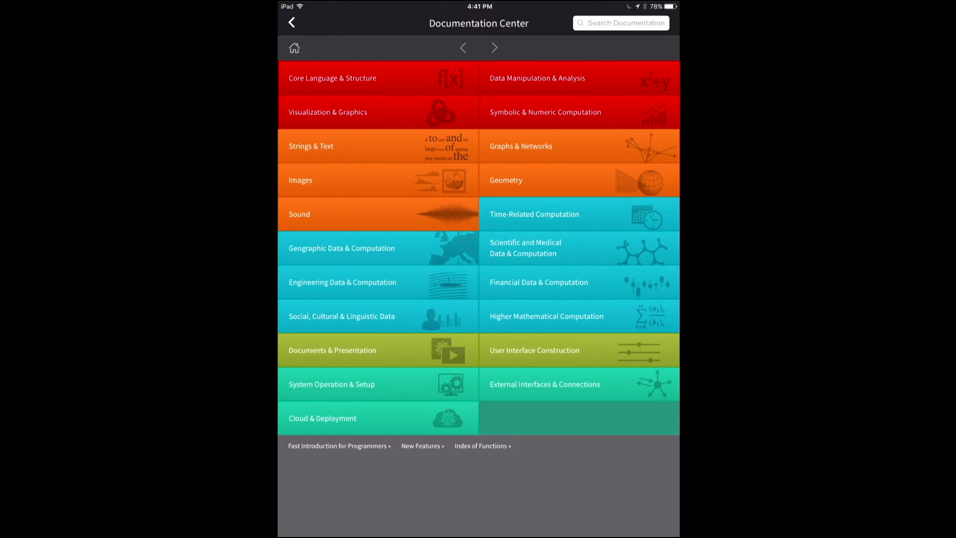
Step: Search the documentation for 'Ed', then return to the surface-plot notebook
click(620, 23)
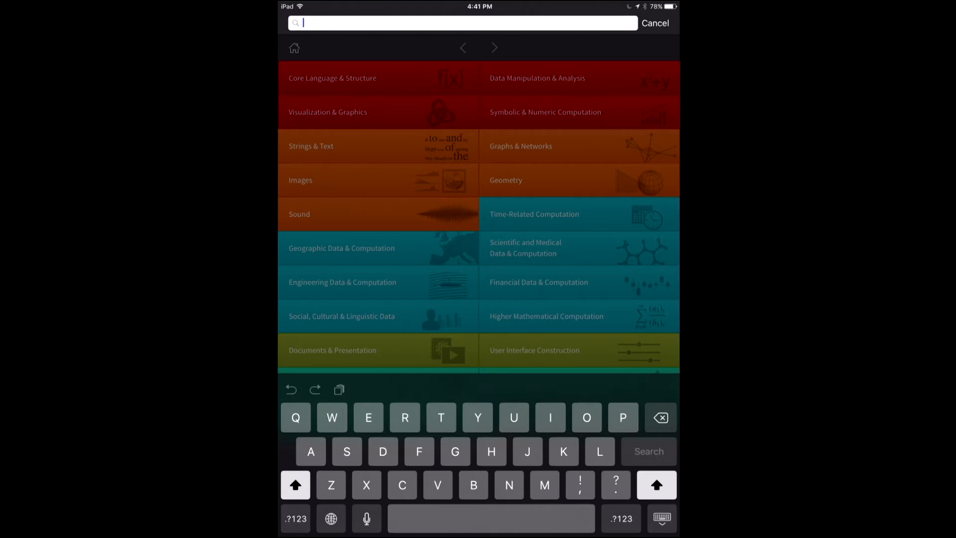
text(Ed)
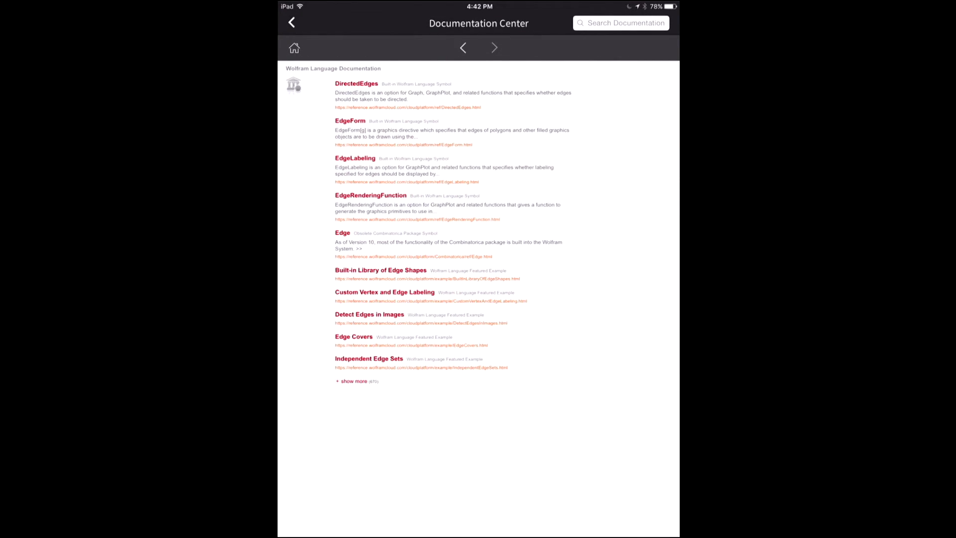
click(291, 23)
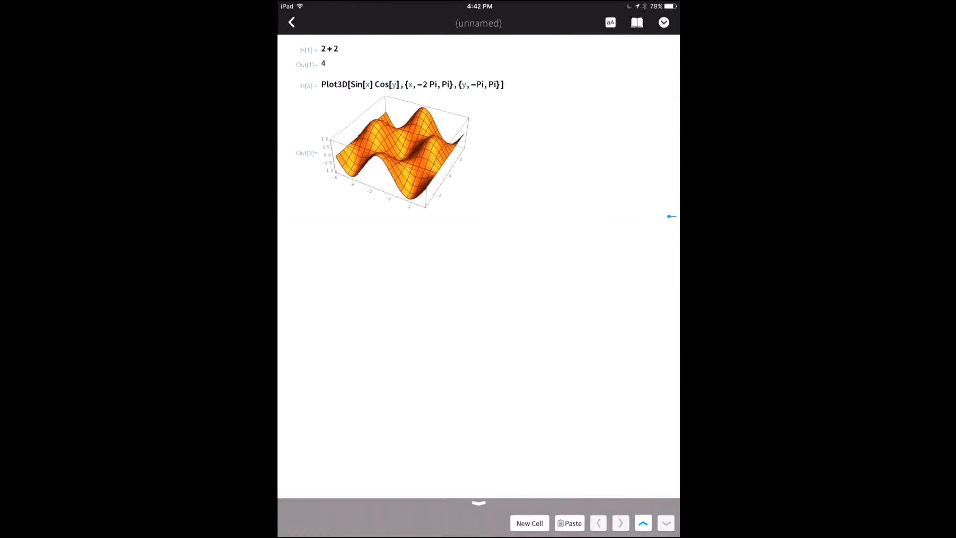
Step: Add a Wolfram Language input cell holding EdgeDetect[ and show the photo insertion choices
click(530, 522)
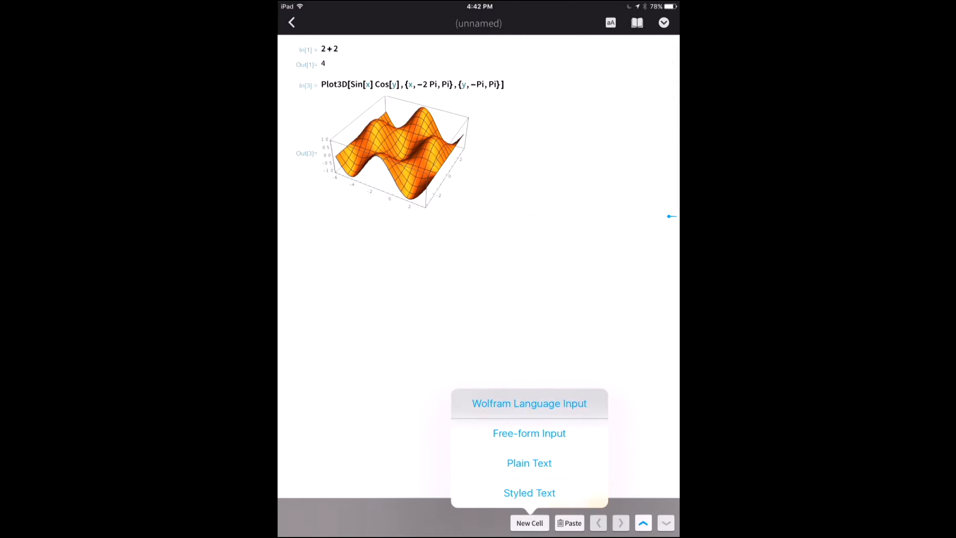
click(529, 403)
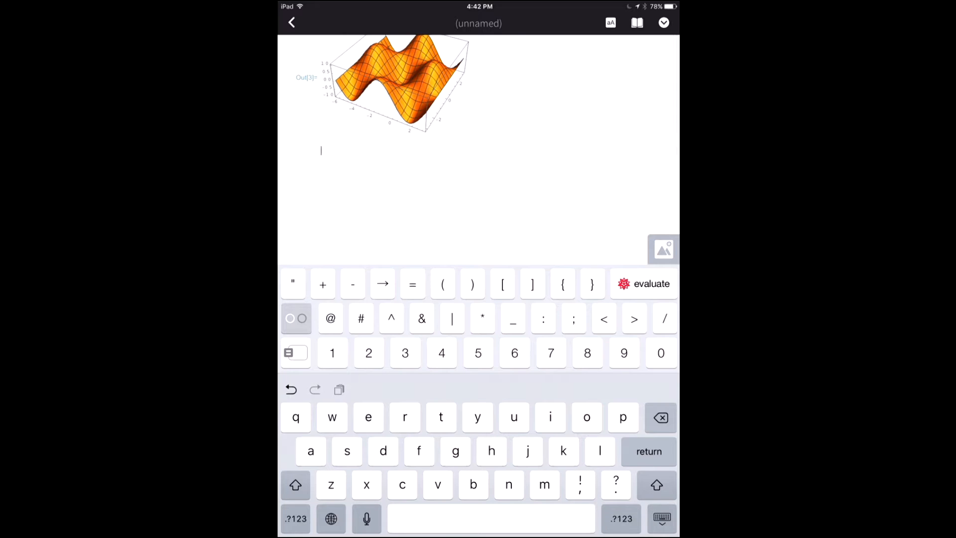
click(295, 485)
text(EdgeDetec)
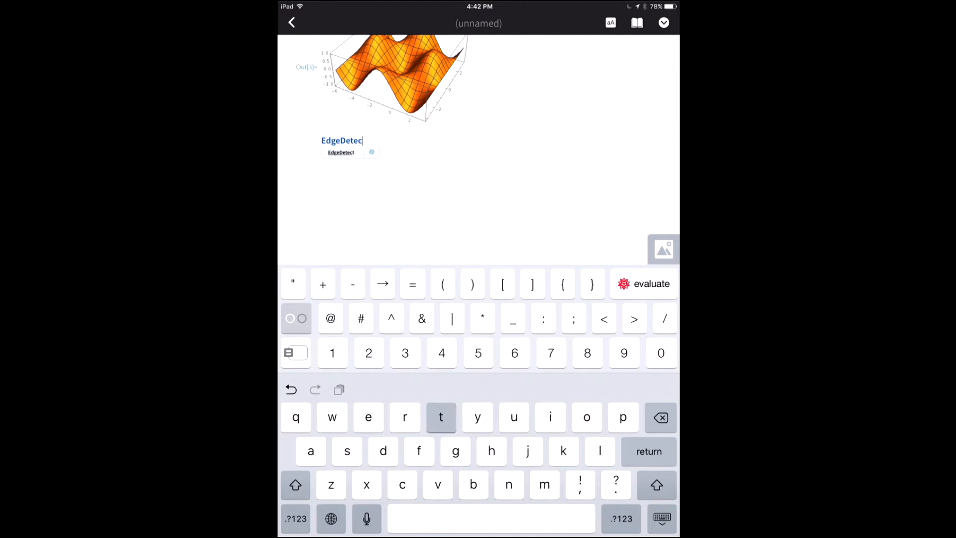
text(t[)
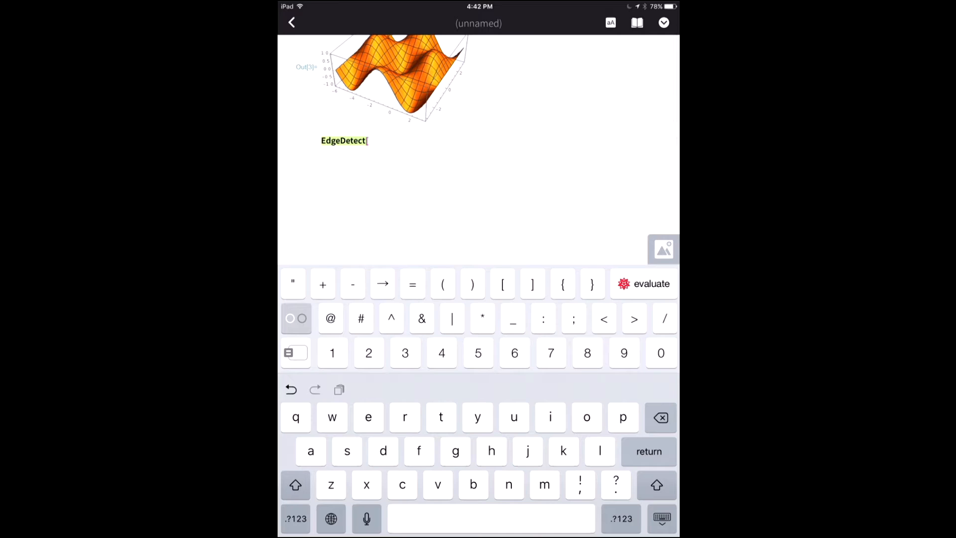
click(662, 249)
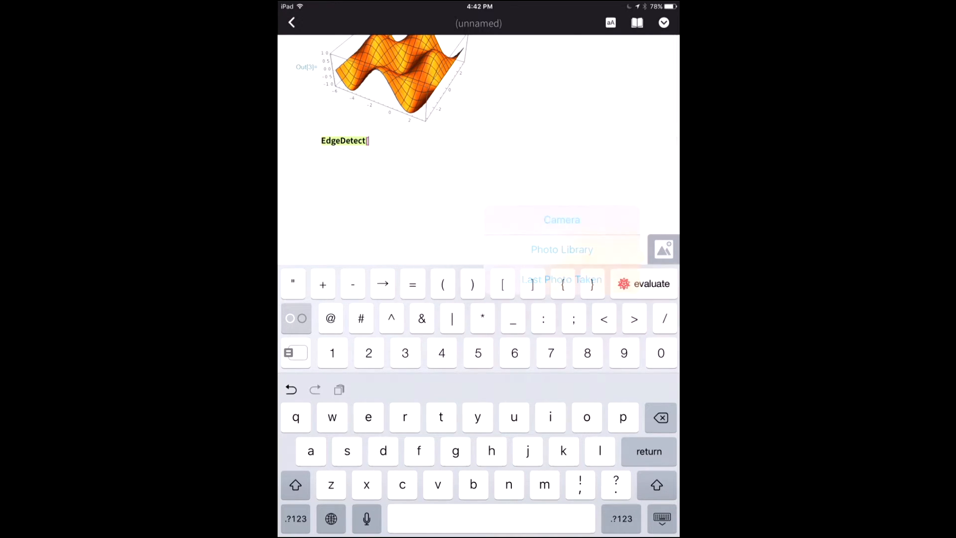
Step: Insert the cat-on-the-lawn photo as the EdgeDetect argument
click(561, 249)
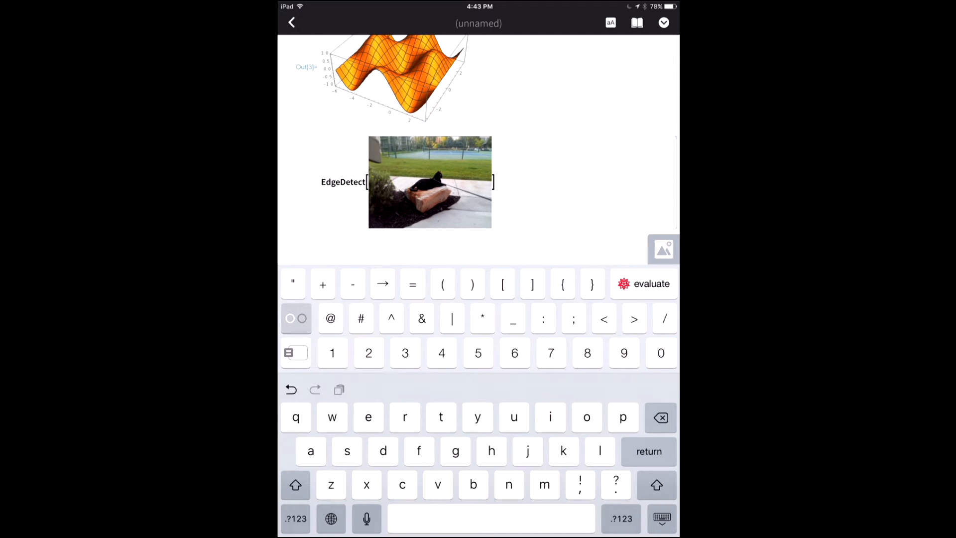
Step: Evaluate EdgeDetect on the cat photo, then collapse and re-expand the Plot3D group
click(644, 283)
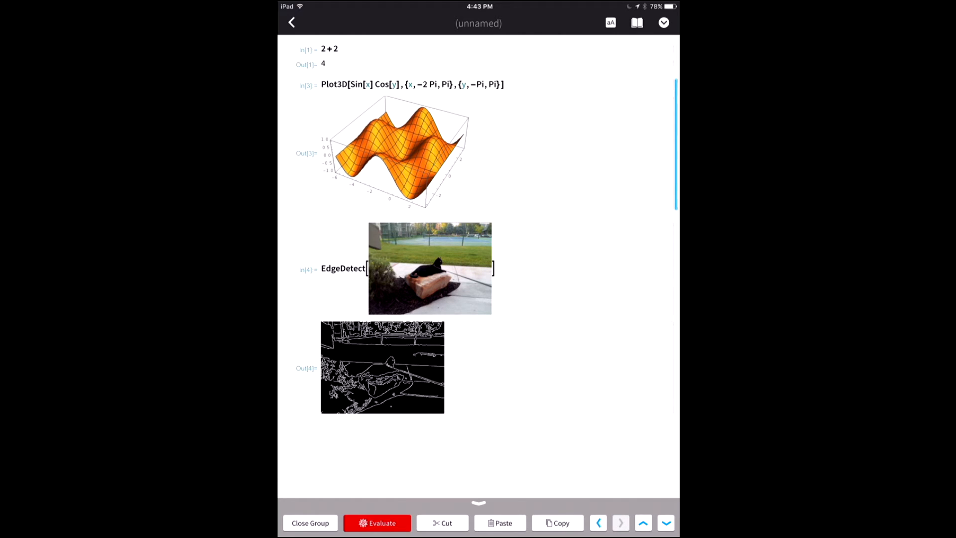
click(309, 523)
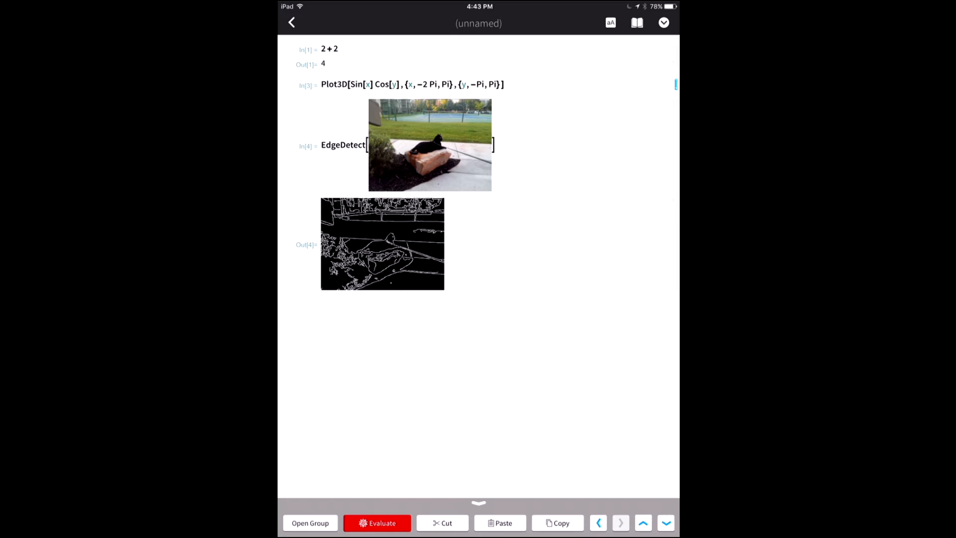
click(377, 522)
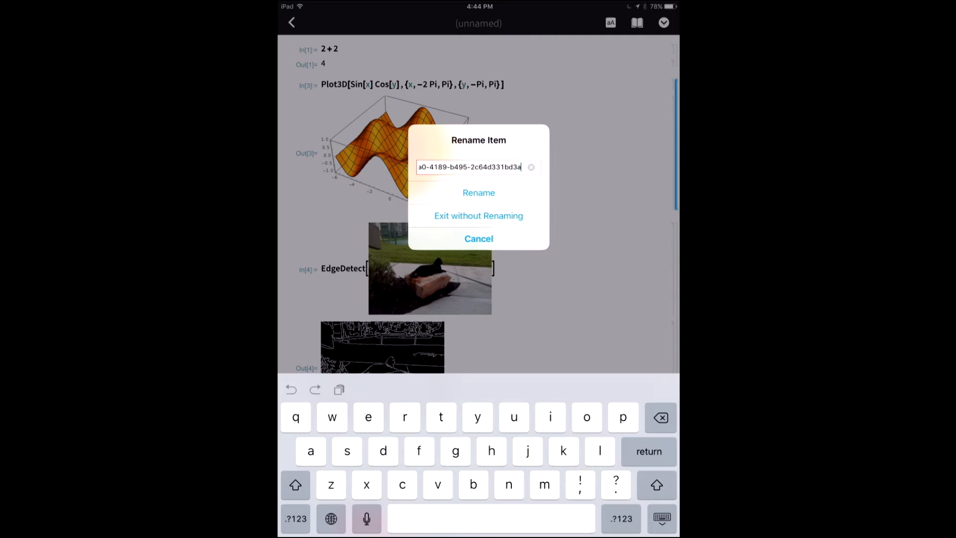
Step: Replace the long default name with notebook.nb and confirm the rename
click(530, 167)
text(notebook.nb)
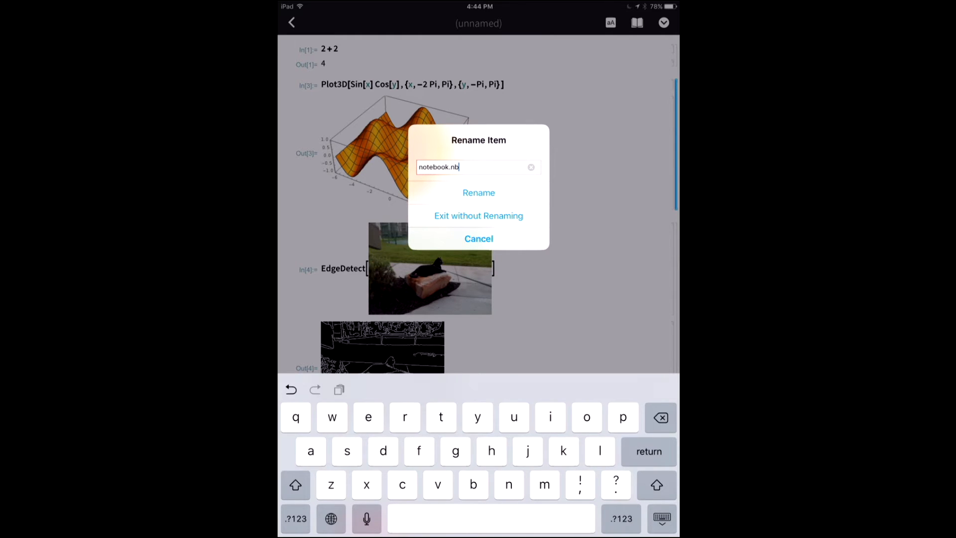
click(479, 215)
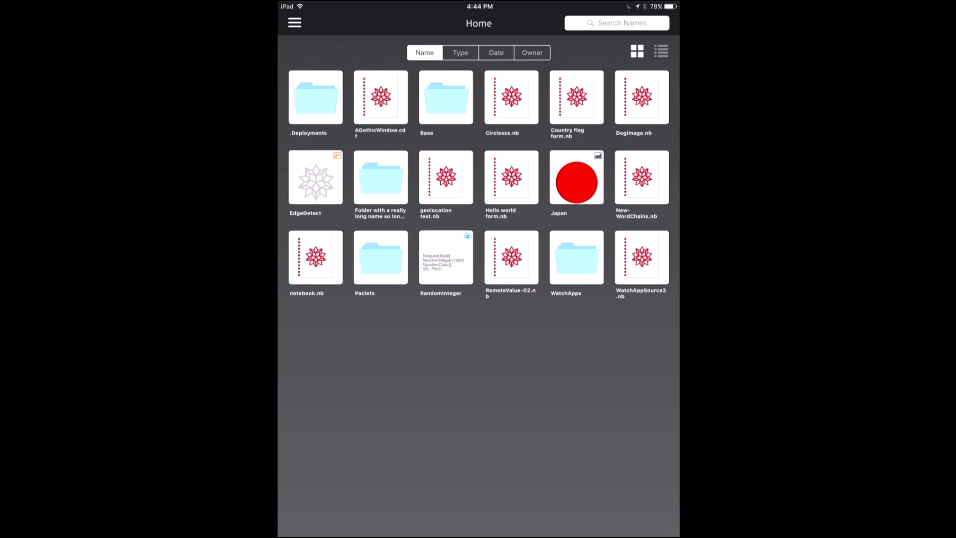
Step: Browse Deployments and open the English-to-Al Bhed translation form
click(294, 23)
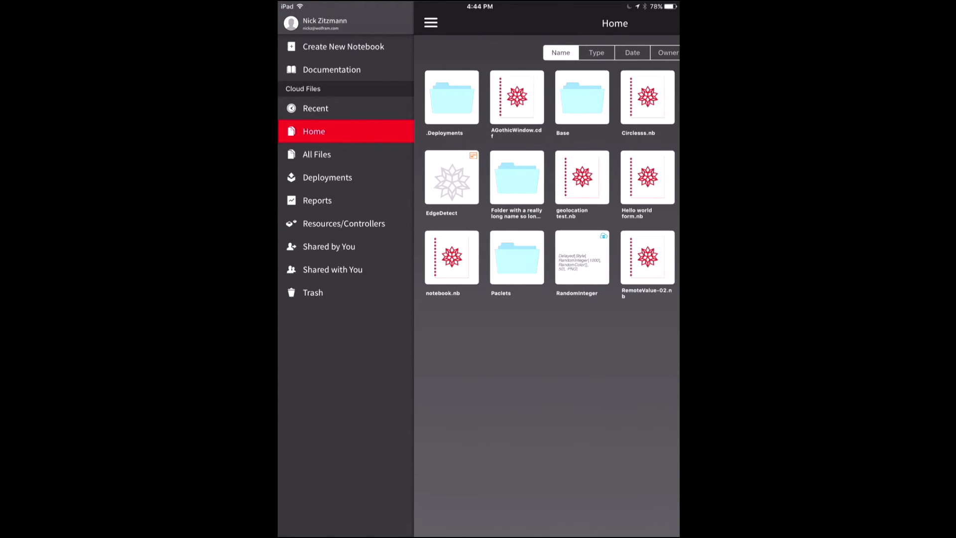
click(328, 177)
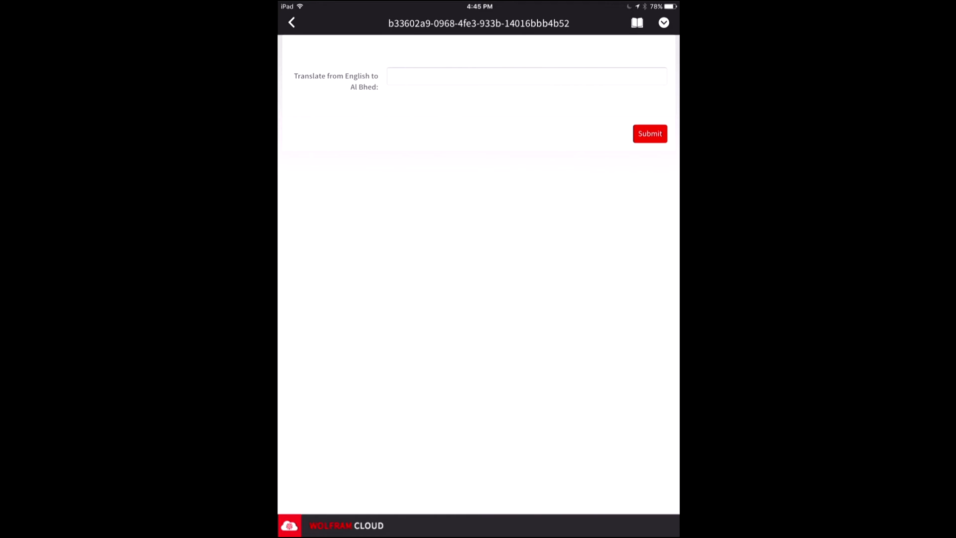
Step: Submit 'This is in Al Bhed.' to the translation form, then leave the form
click(525, 76)
text(This is)
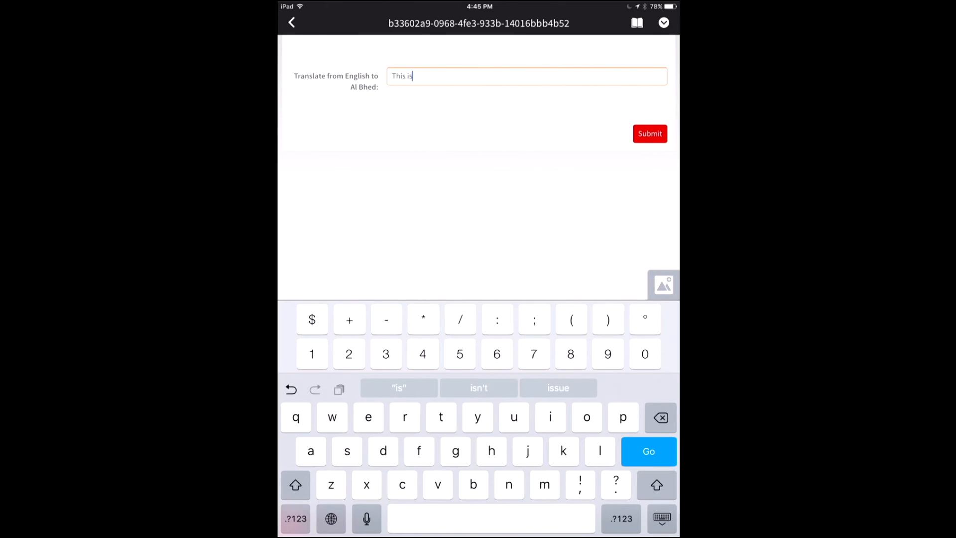
text(n Al)
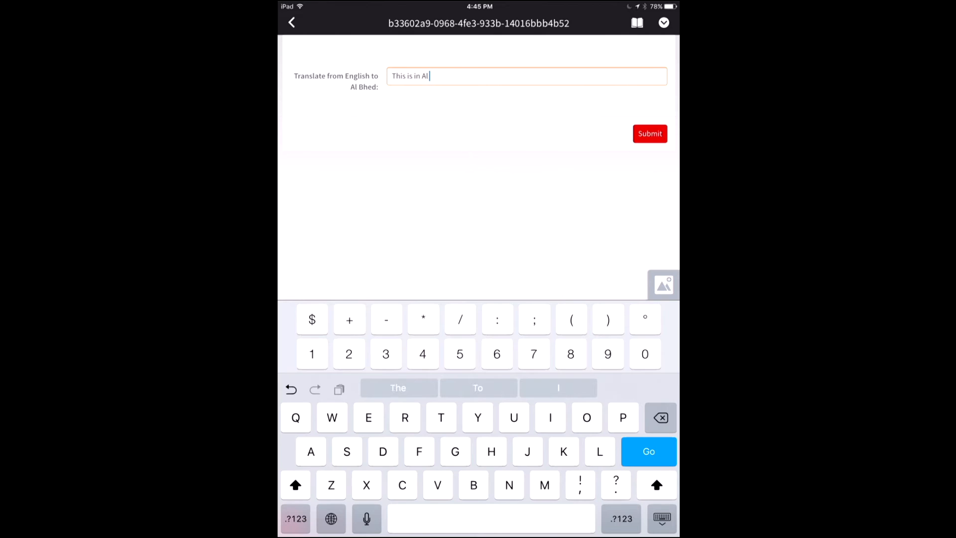
text(hed.)
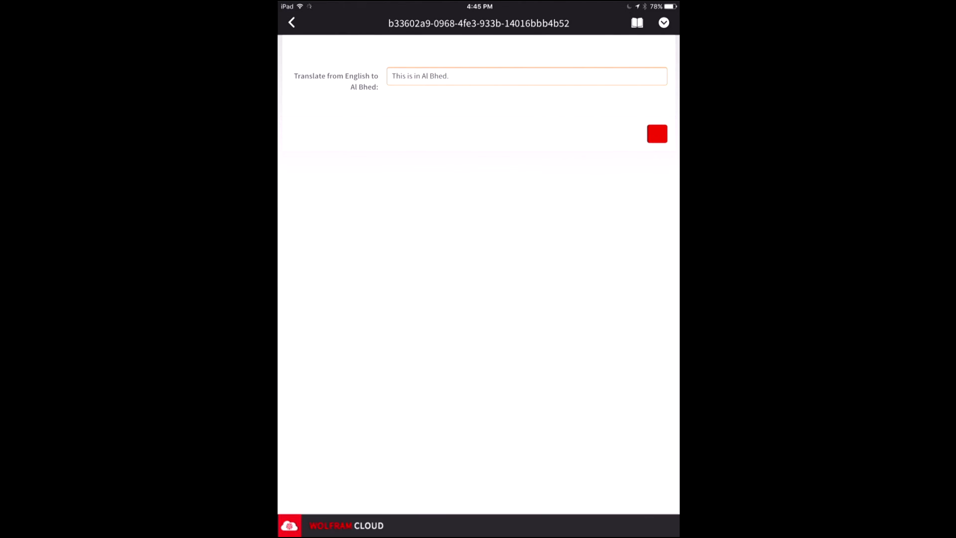
click(657, 134)
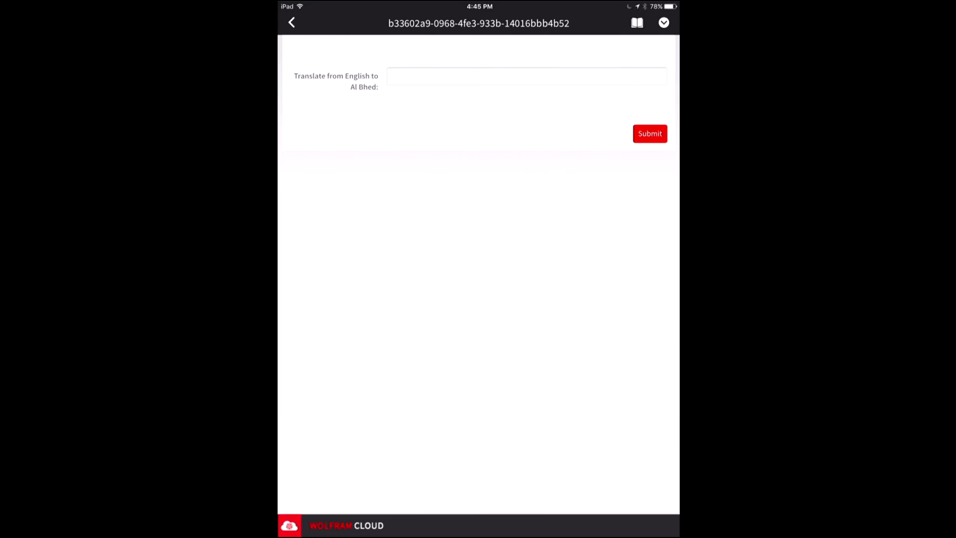
click(291, 22)
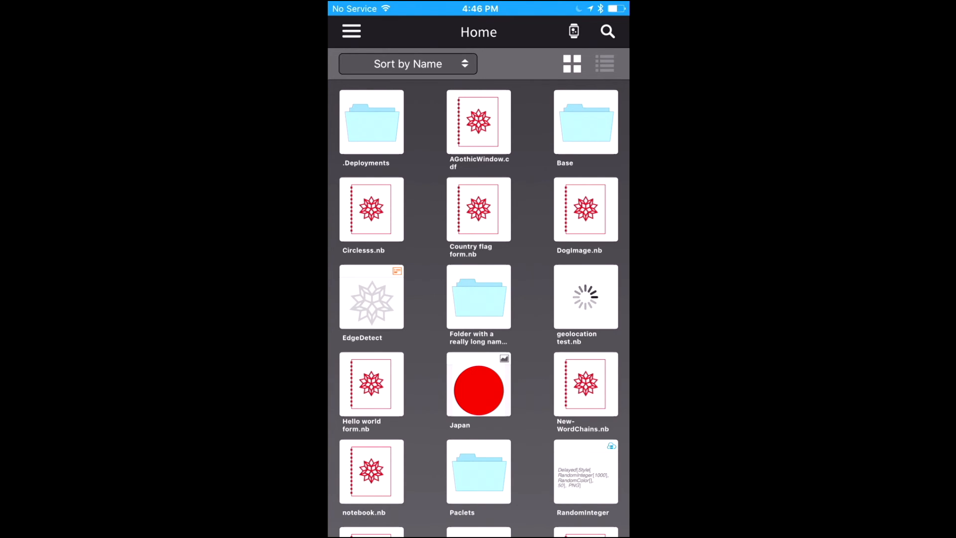
Step: Scroll the iPhone Home grid down and open the WatchApps folder
scroll(down, 3)
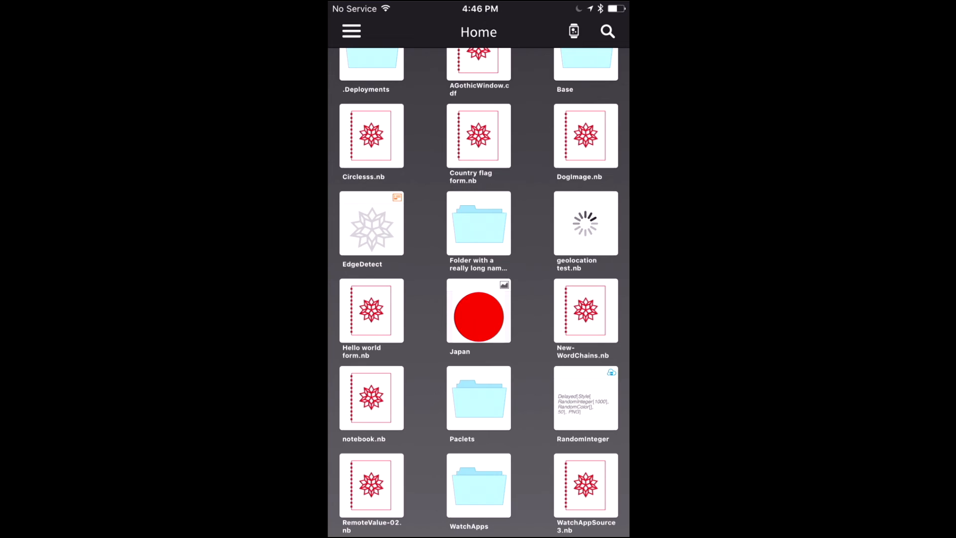
click(478, 484)
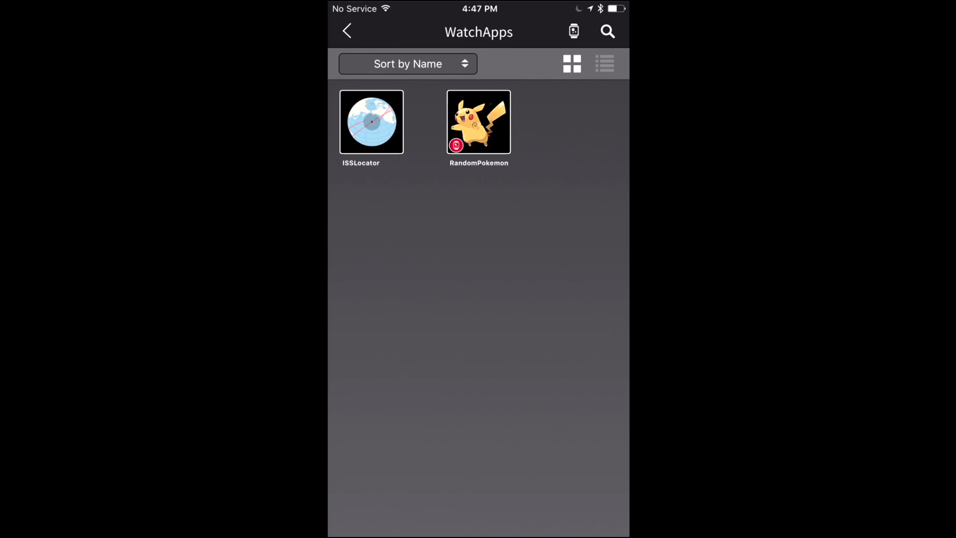
Step: Run RandomPokemon, which returns Cottonee, then go back to the Home list
click(478, 121)
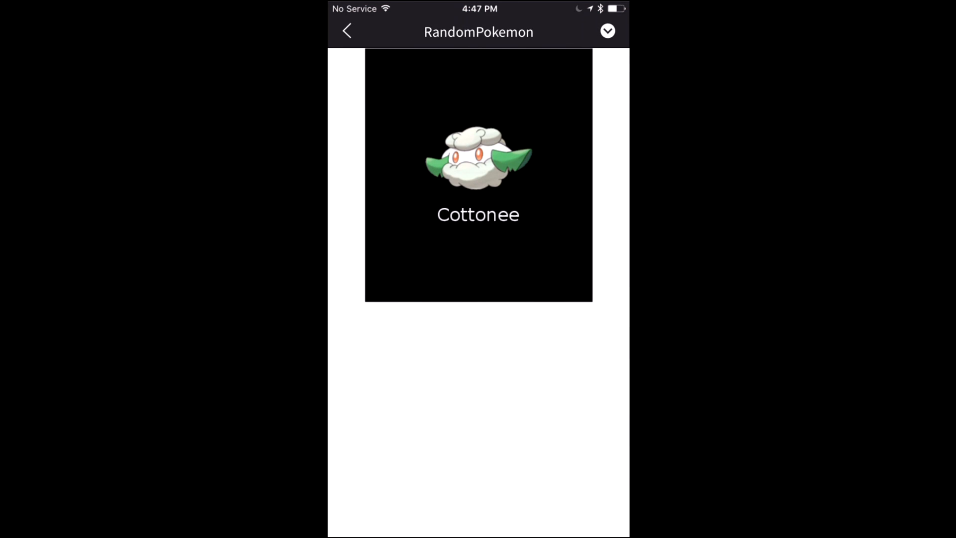
click(347, 31)
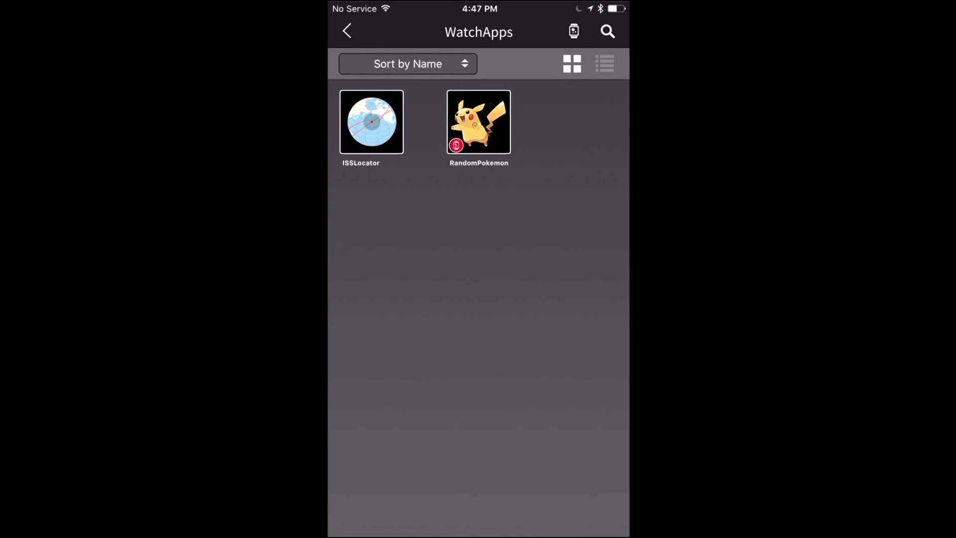
click(347, 31)
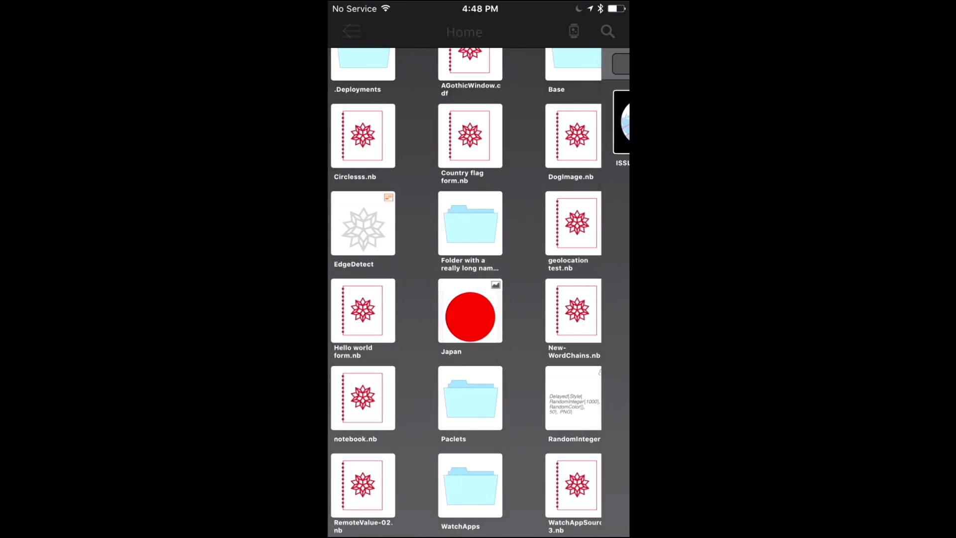
click(352, 32)
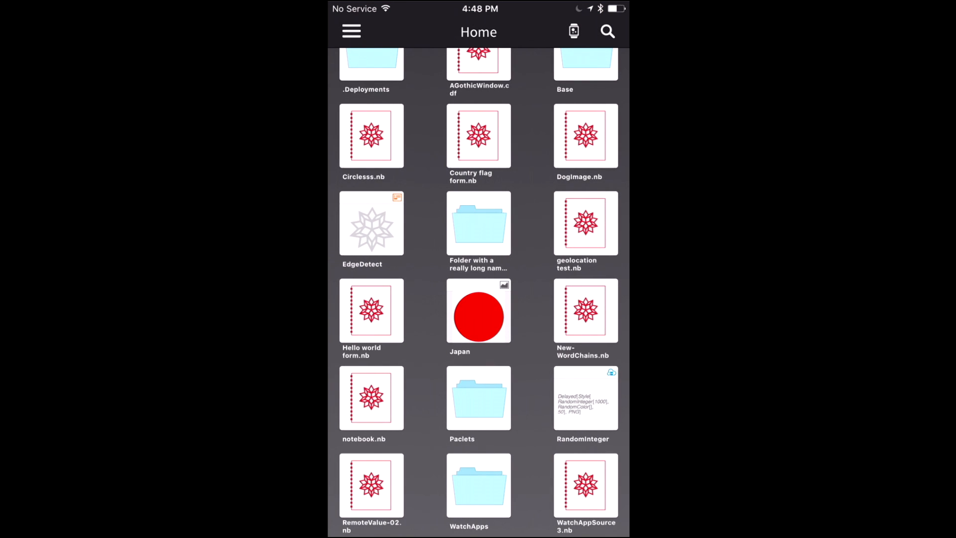